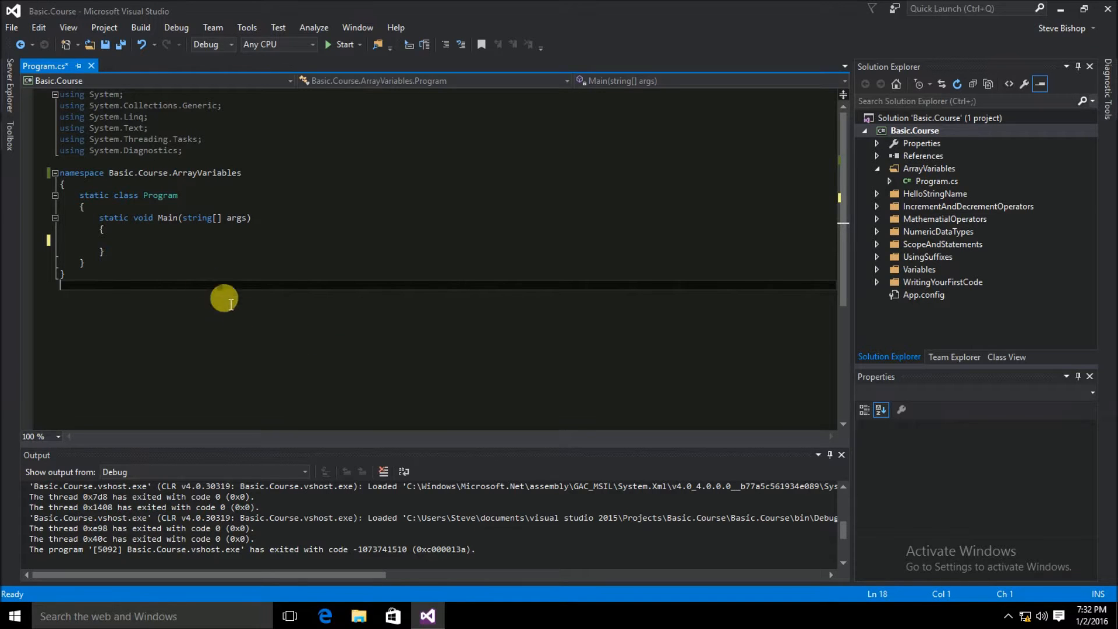
# Declare 'int[] values;' at the start of the empty Main method
pyautogui.click(120, 240)
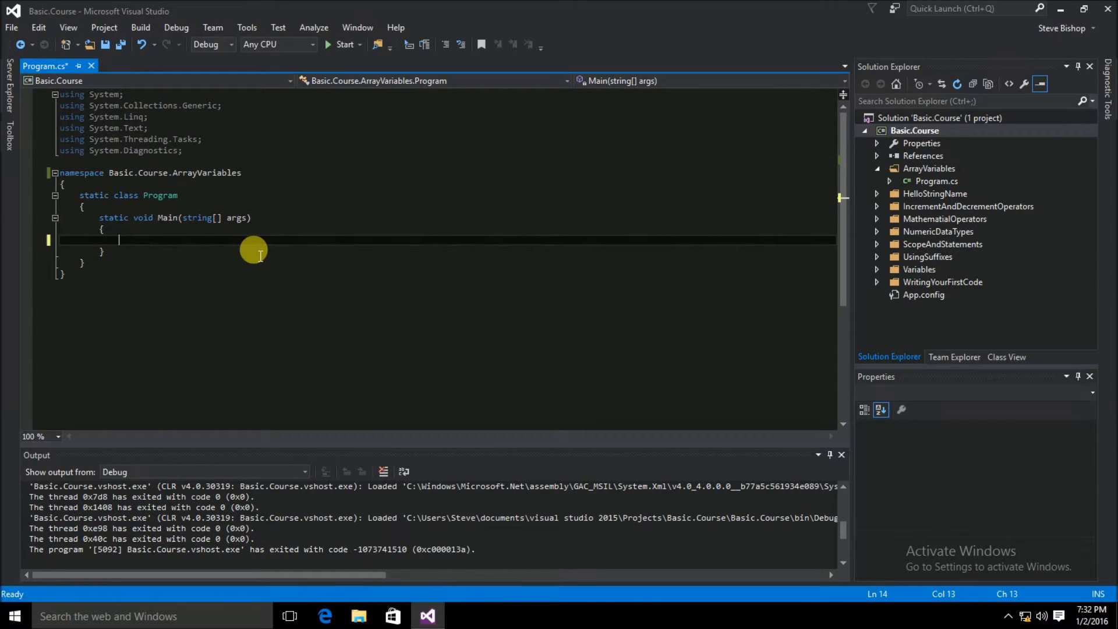
pyautogui.write('int')
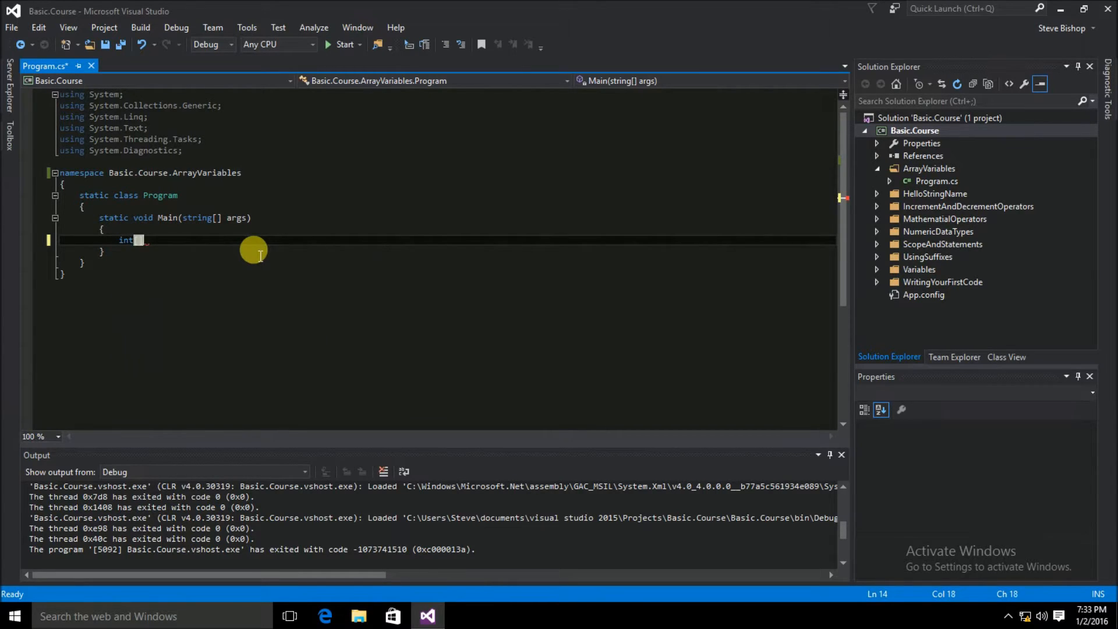
pyautogui.write('[]')
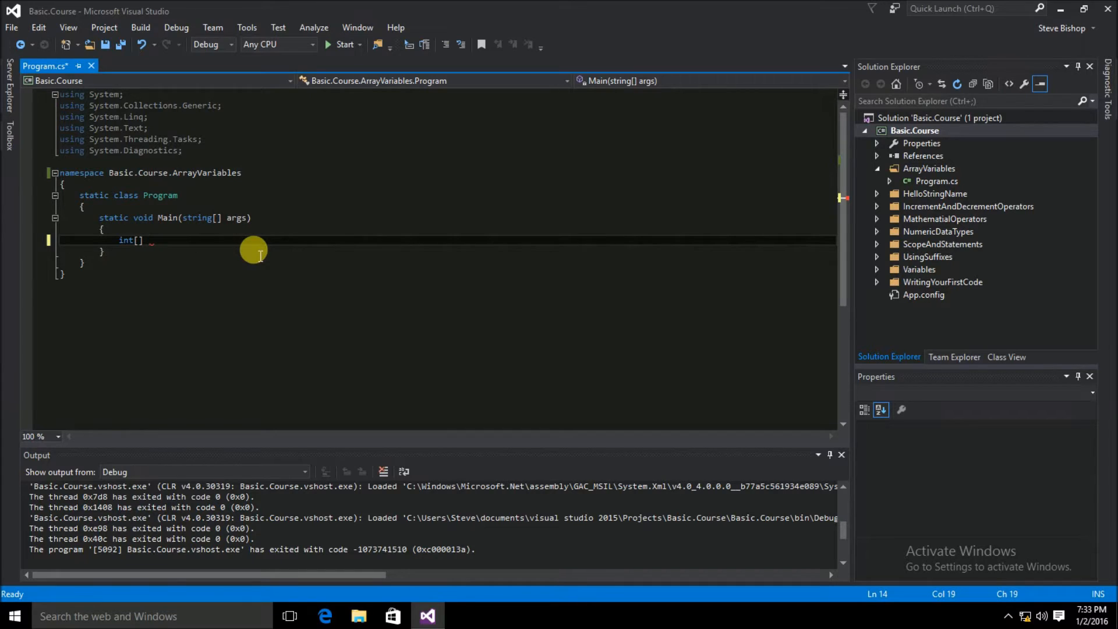
pyautogui.write('values')
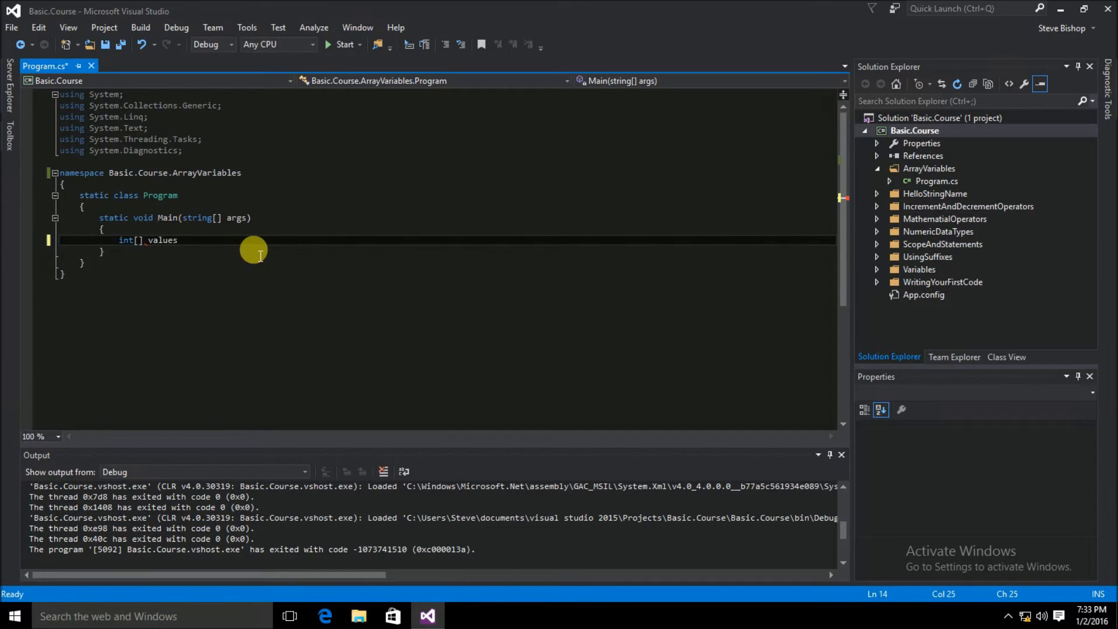
pyautogui.doubleClick(163, 239)
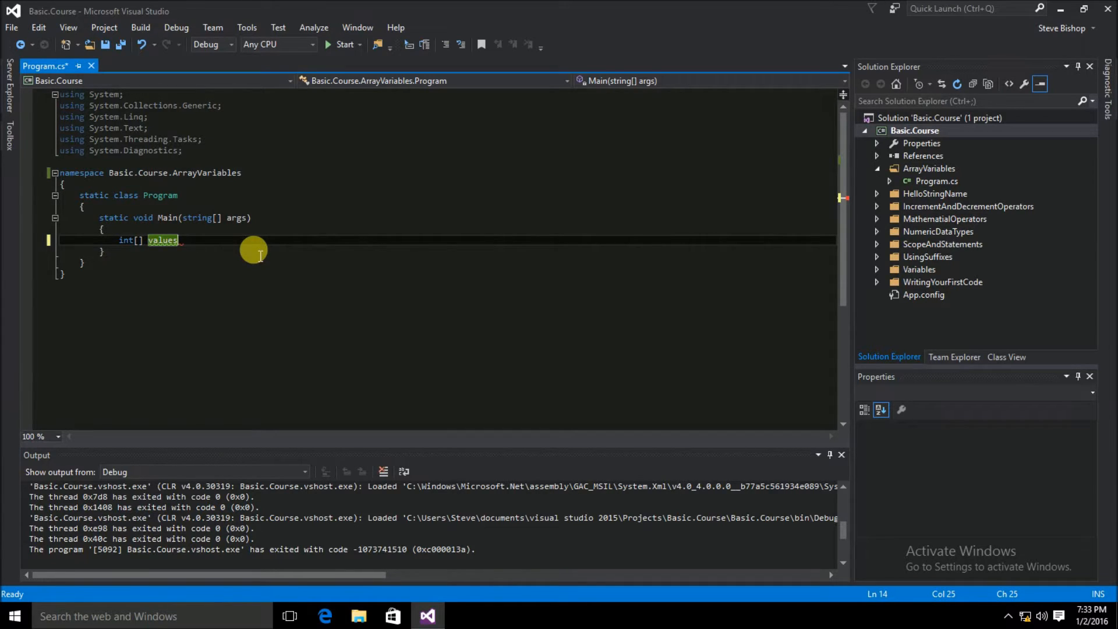
pyautogui.write(';')
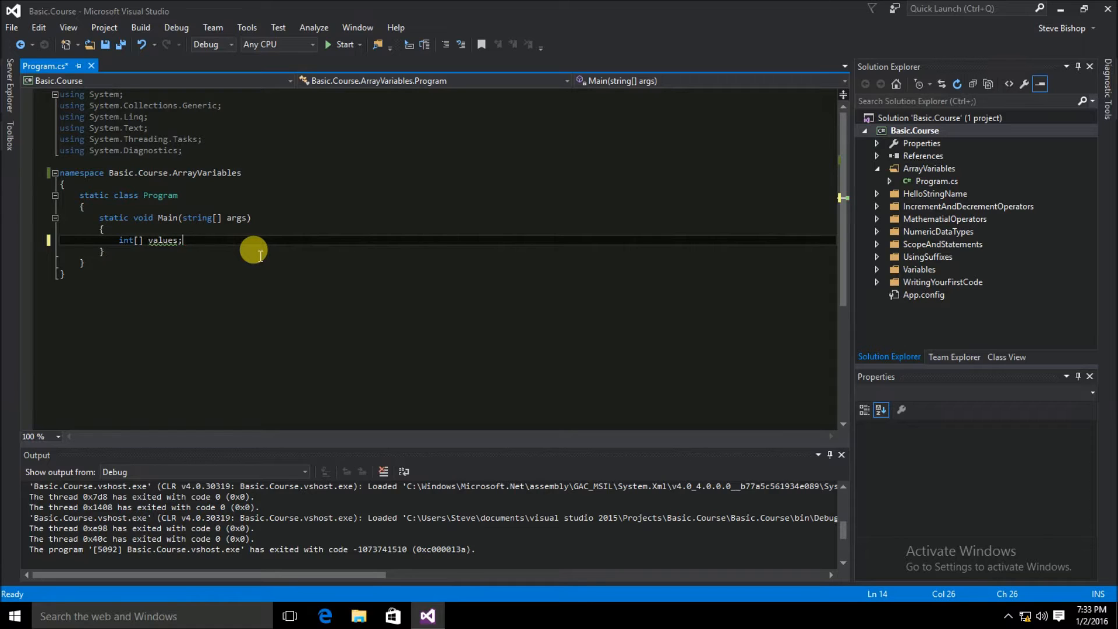
pyautogui.moveTo(157, 240)
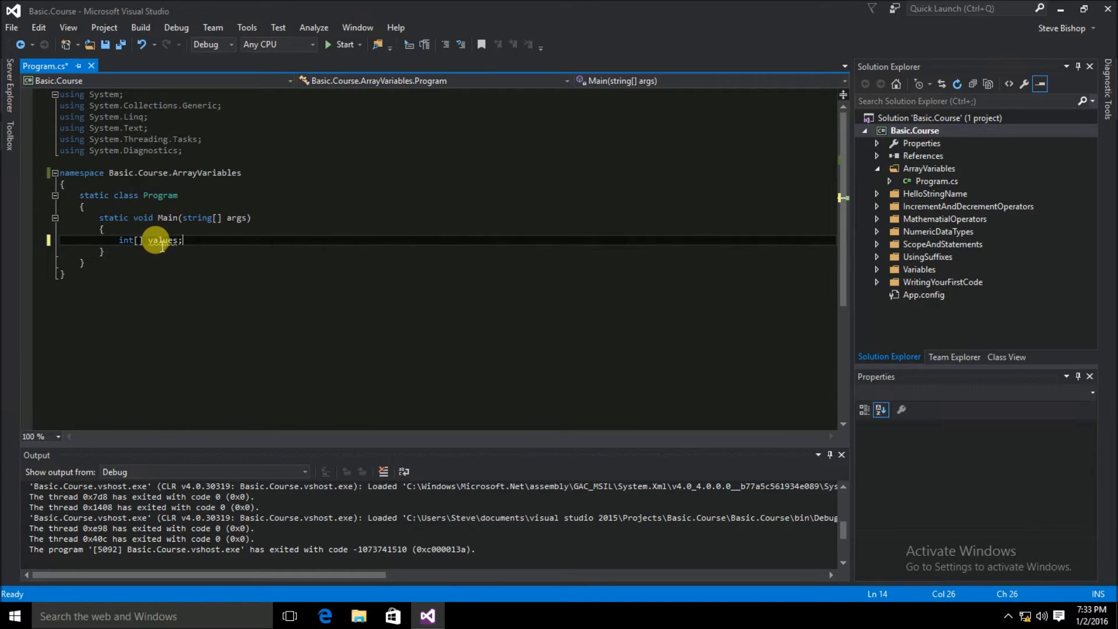
pyautogui.moveTo(161, 240)
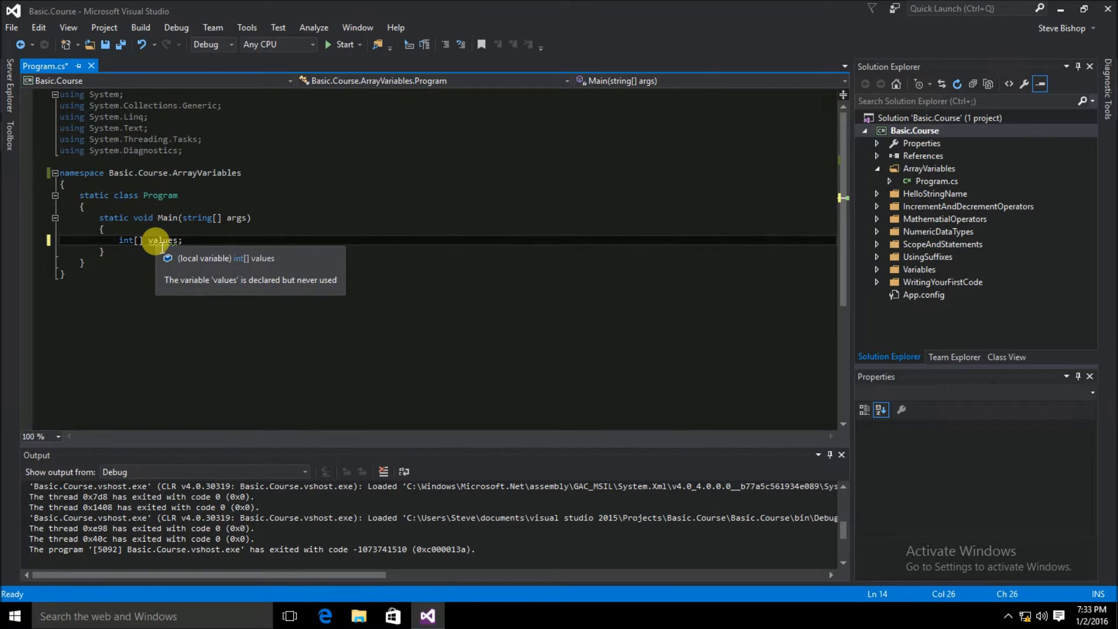
pyautogui.moveTo(289, 334)
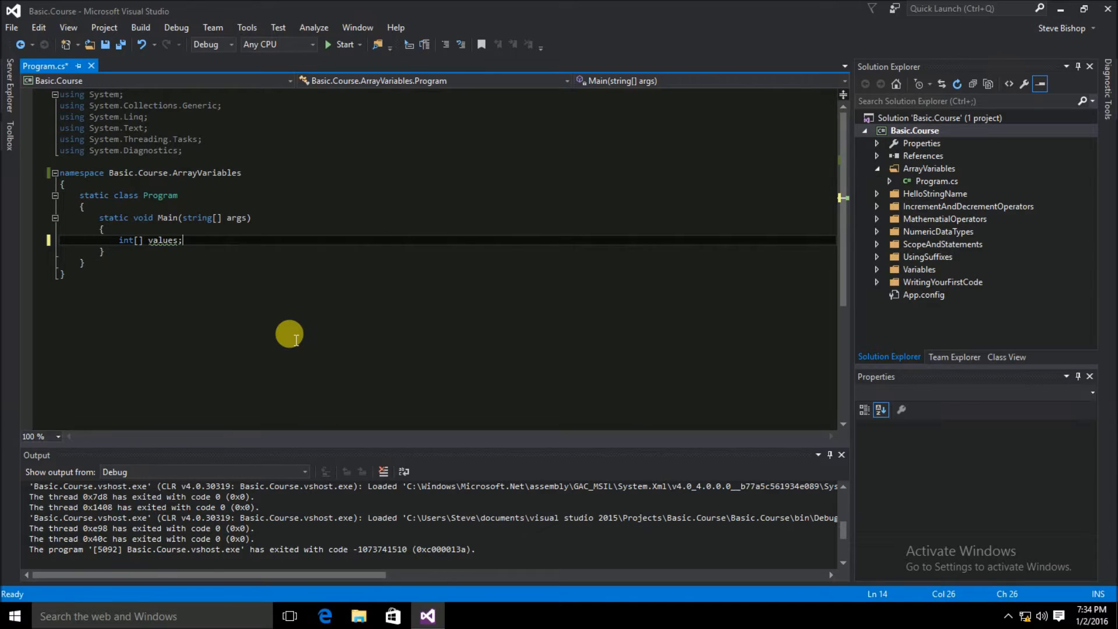
# Add 'values = new int[3];' on the line after the declaration
pyautogui.write('values =')
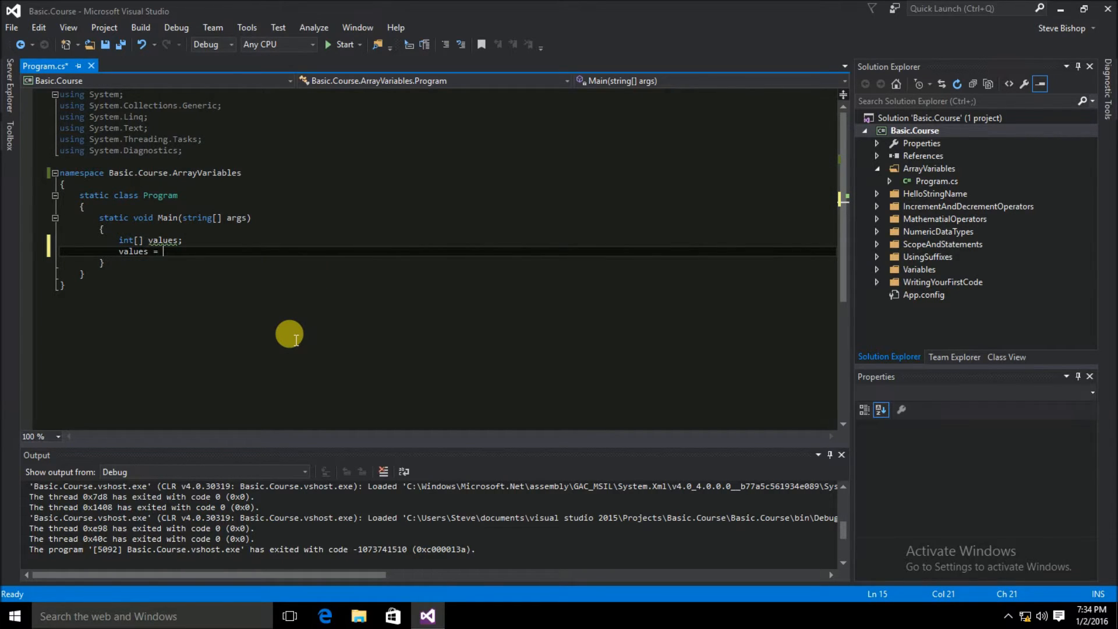
pyautogui.write('new')
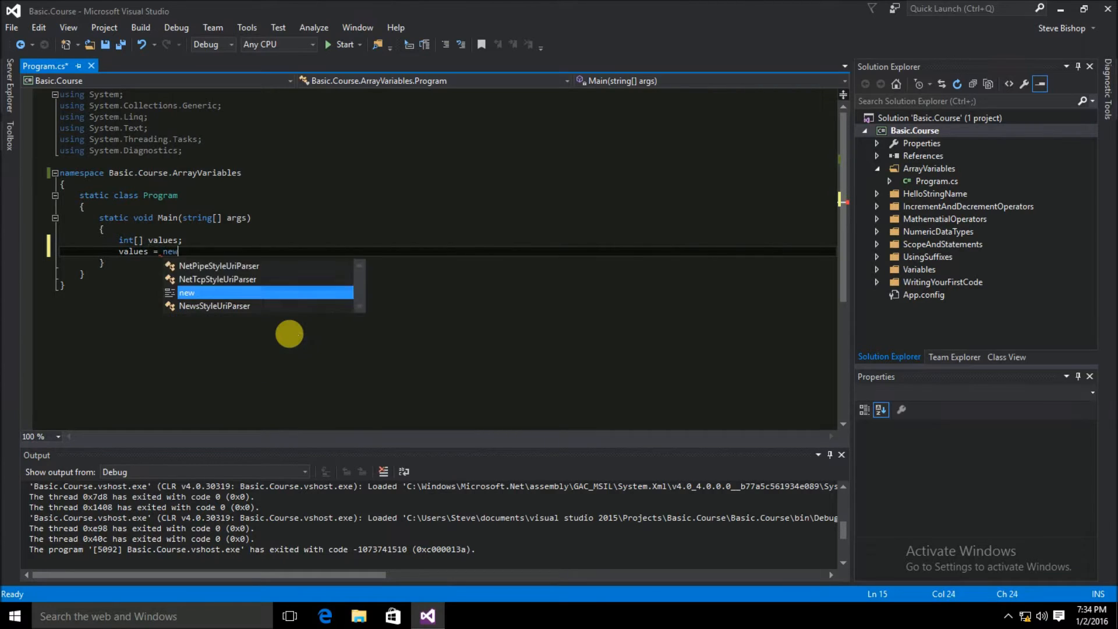
pyautogui.write('int[')
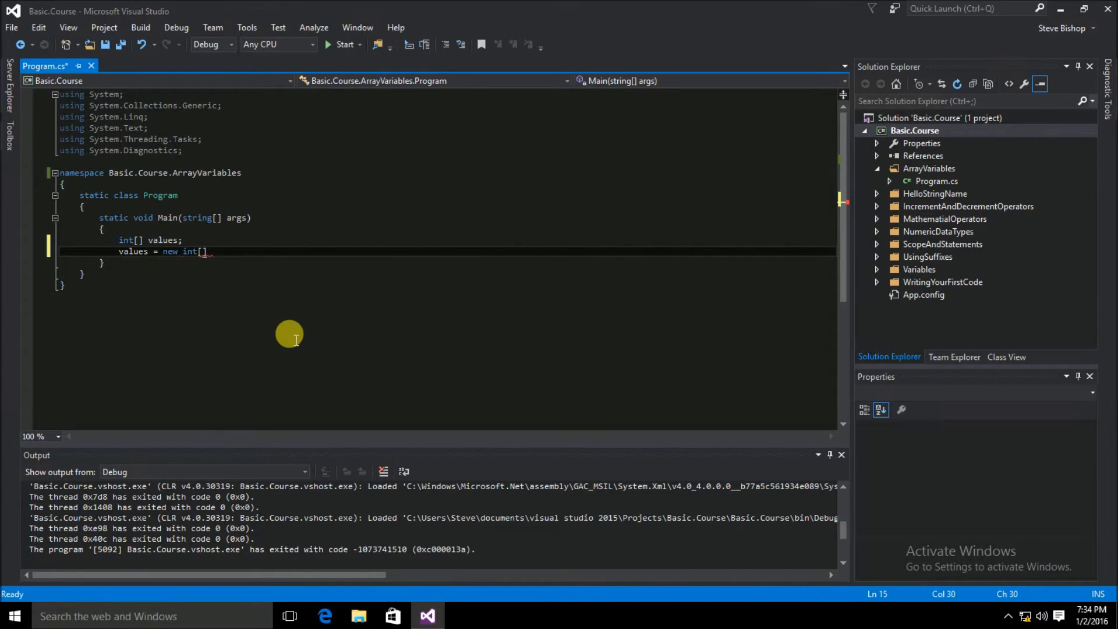
pyautogui.write('3')
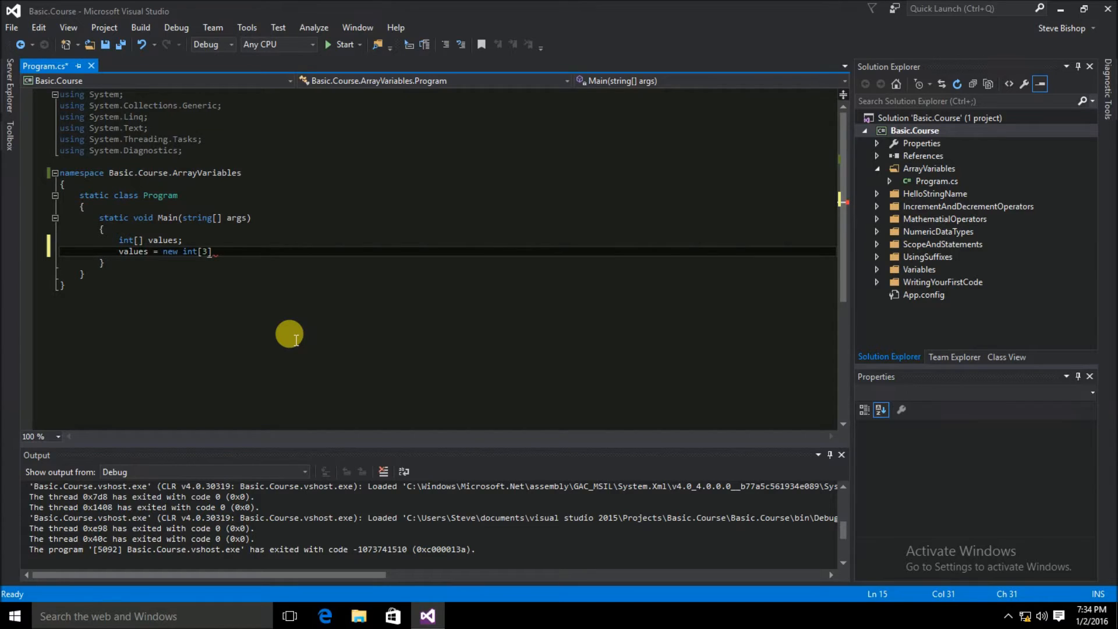
pyautogui.write(';')
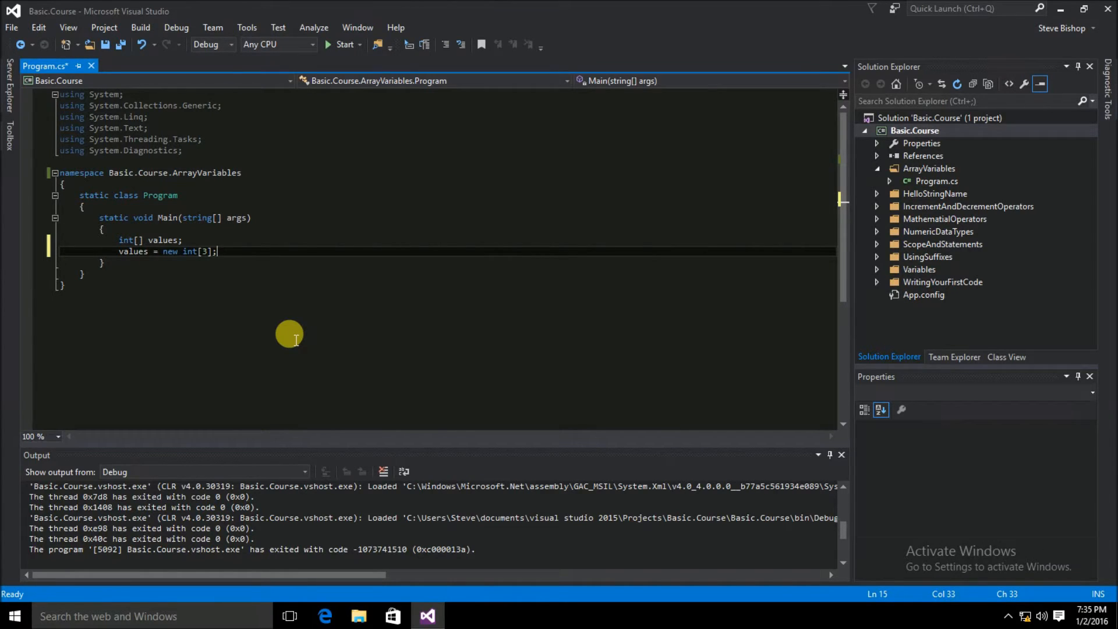
# Assign 3 to values[0] on a new line
pyautogui.press('enter')
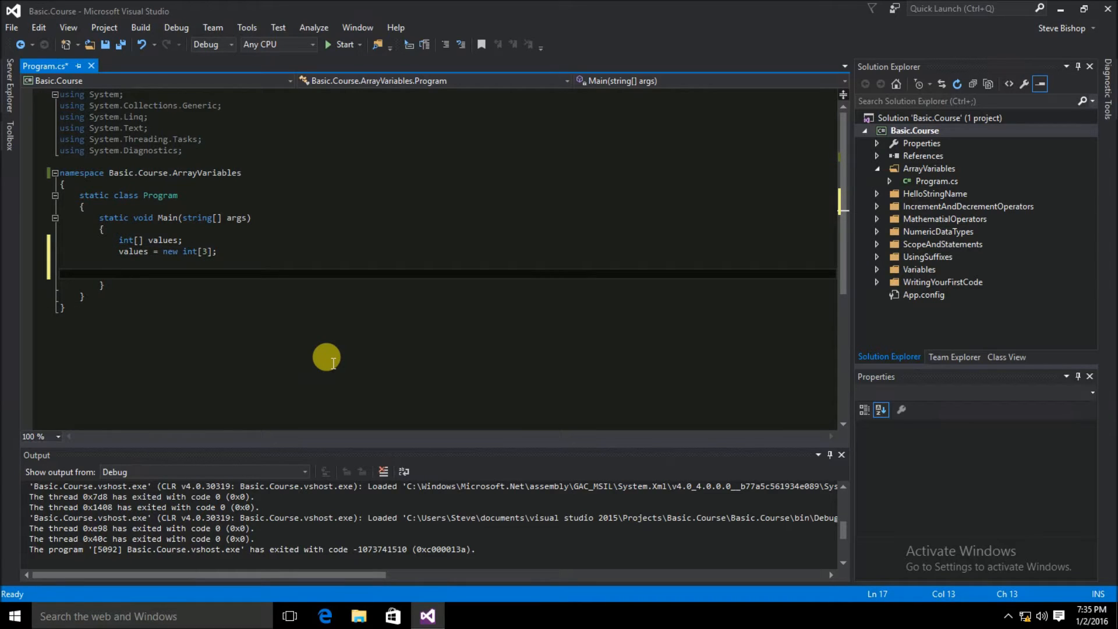
pyautogui.write('values')
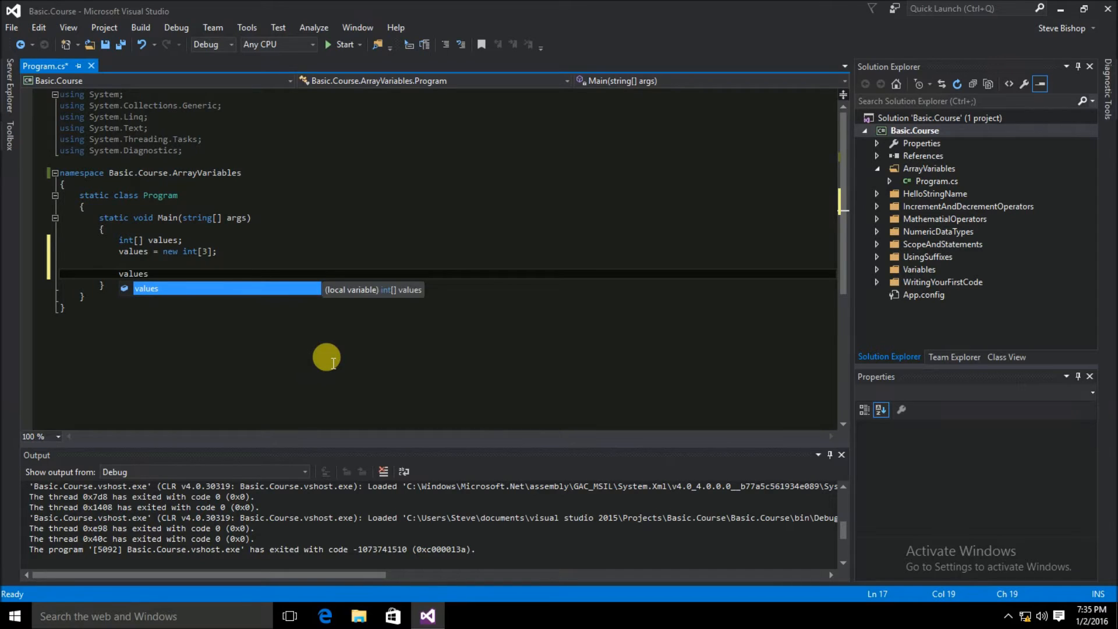
pyautogui.write('[]')
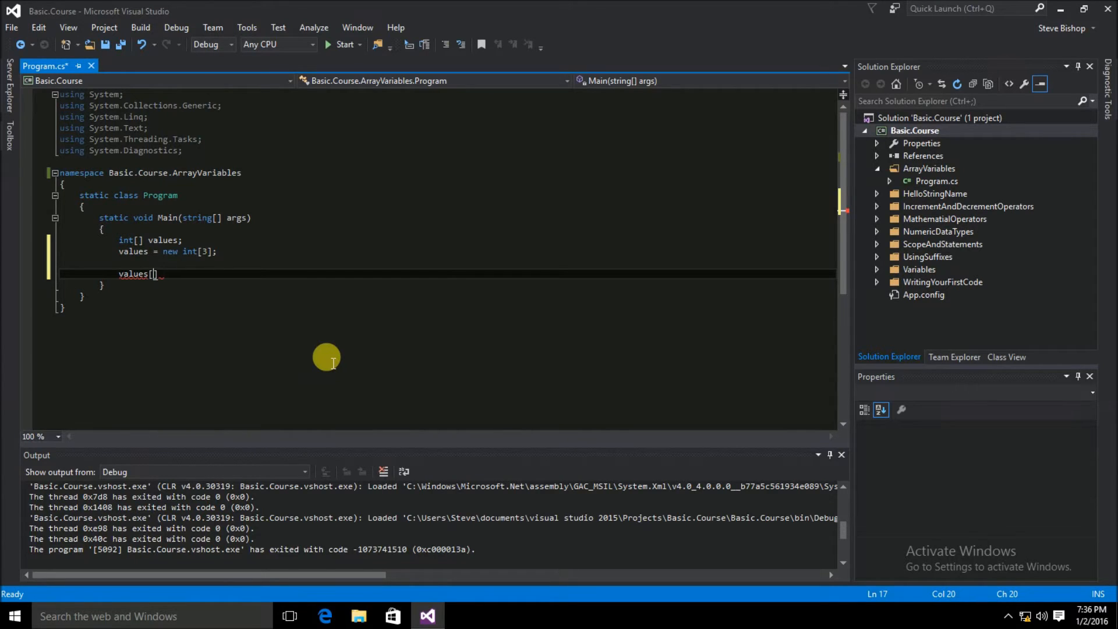
pyautogui.write('0')
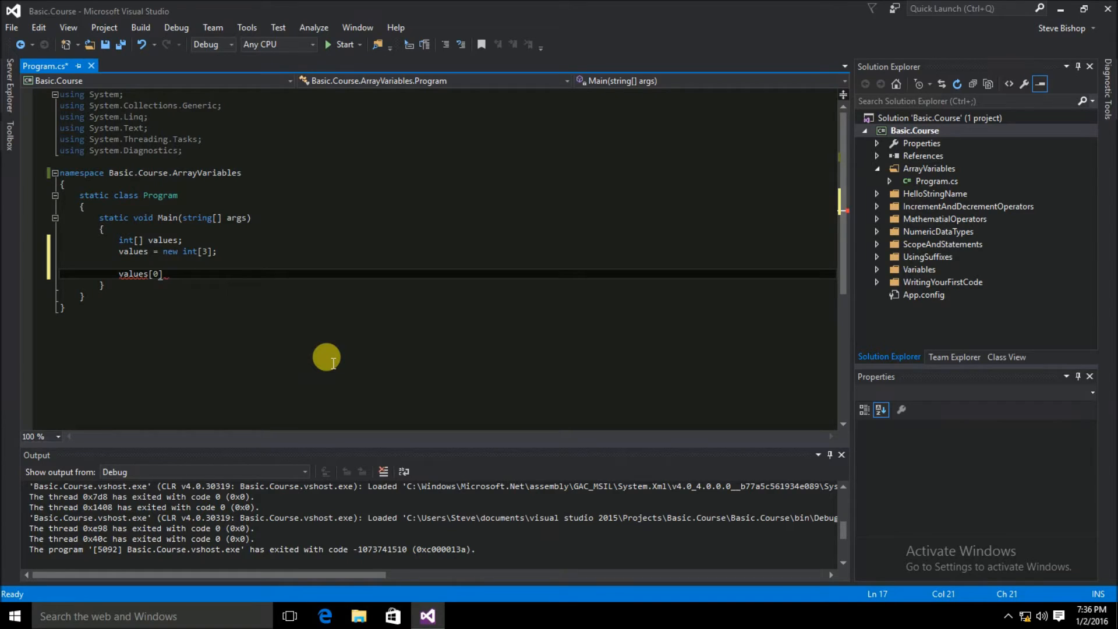
pyautogui.write('" "')
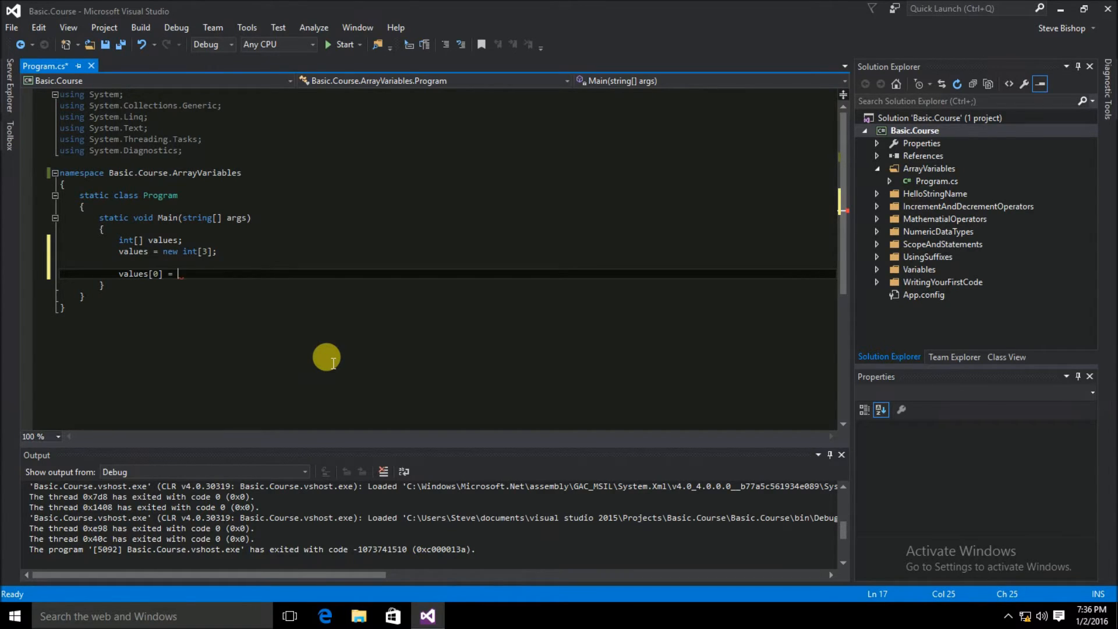
pyautogui.write('3;')
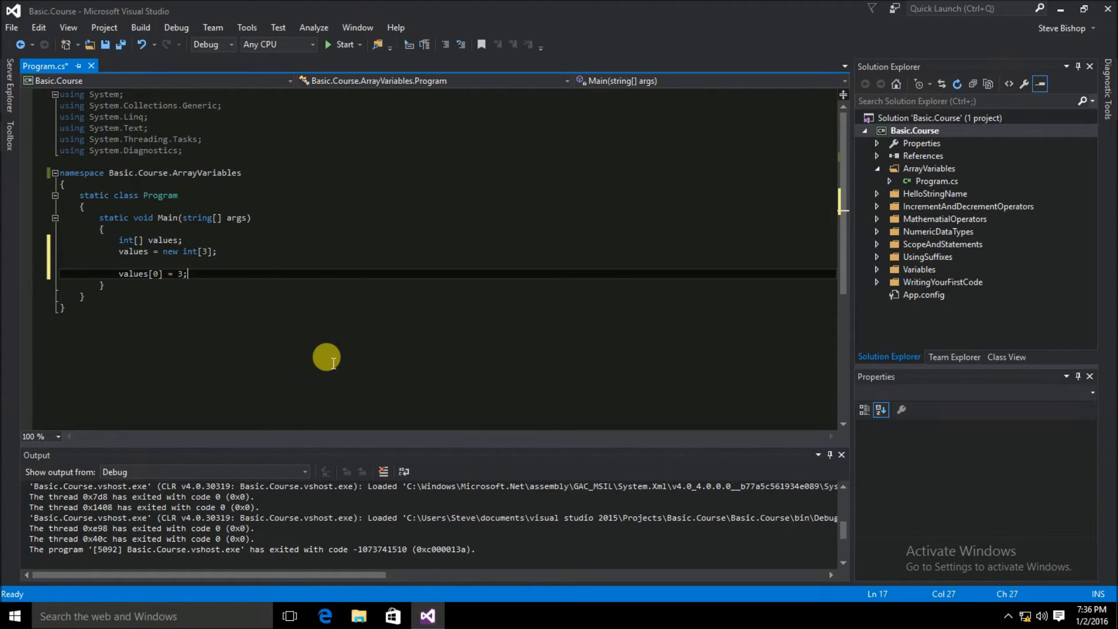
# Assign 13 to values[1] and 34 to values[2], each on its own line
pyautogui.write('values')
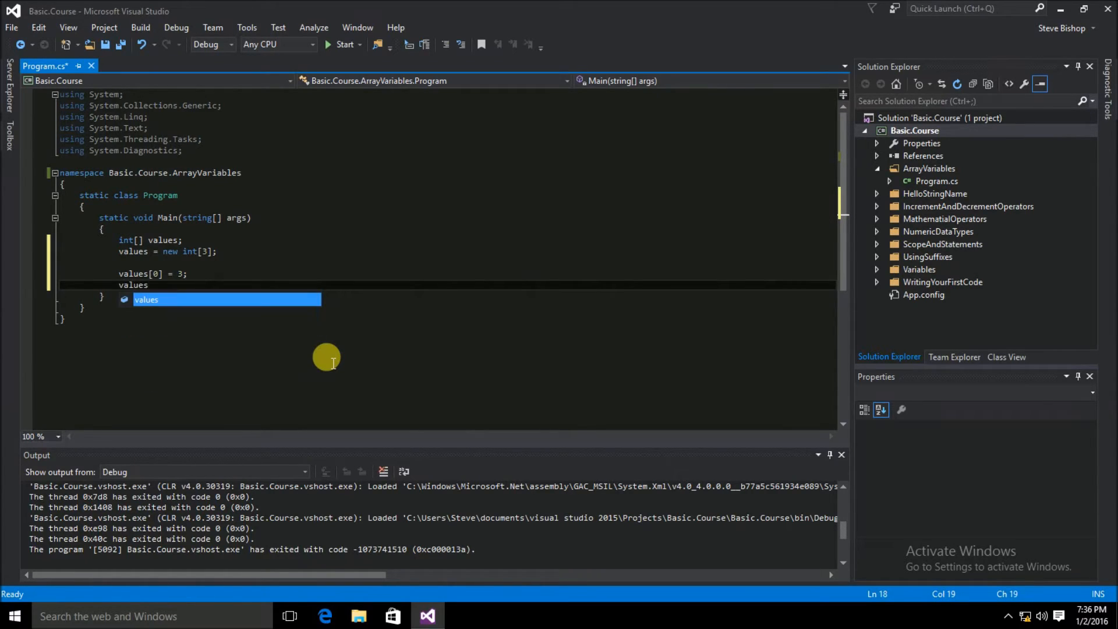
pyautogui.write('[1]')
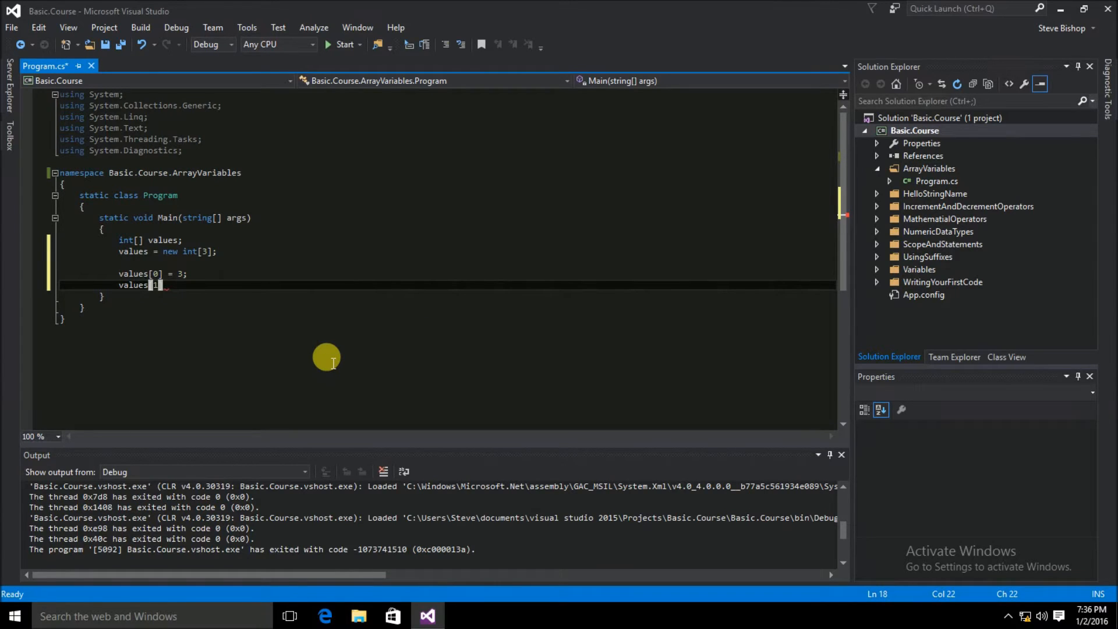
pyautogui.write(']')
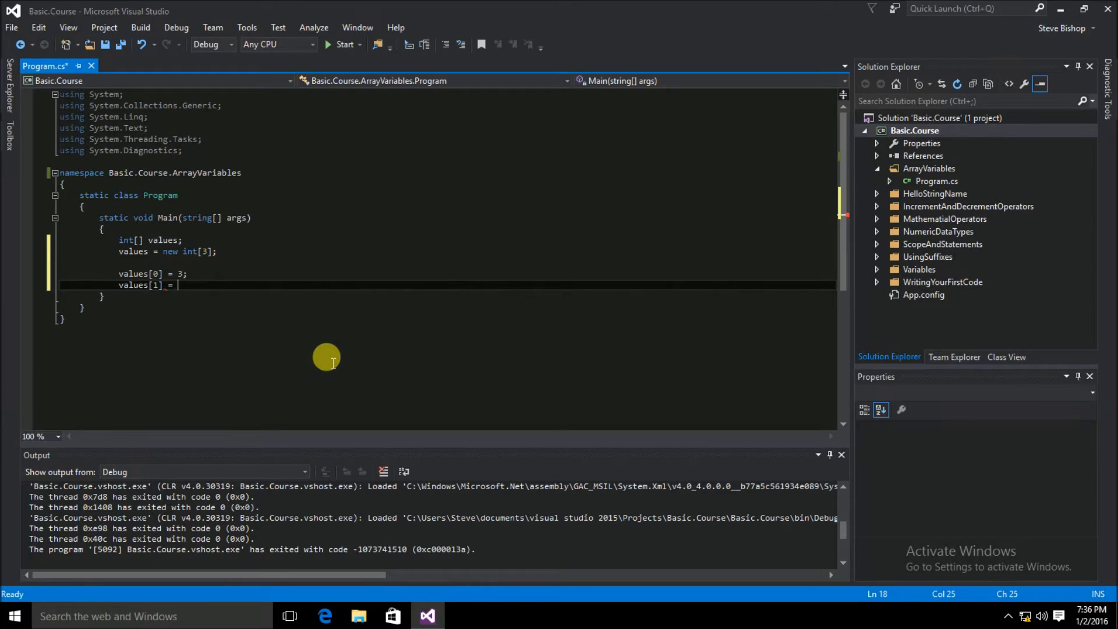
pyautogui.write('1')
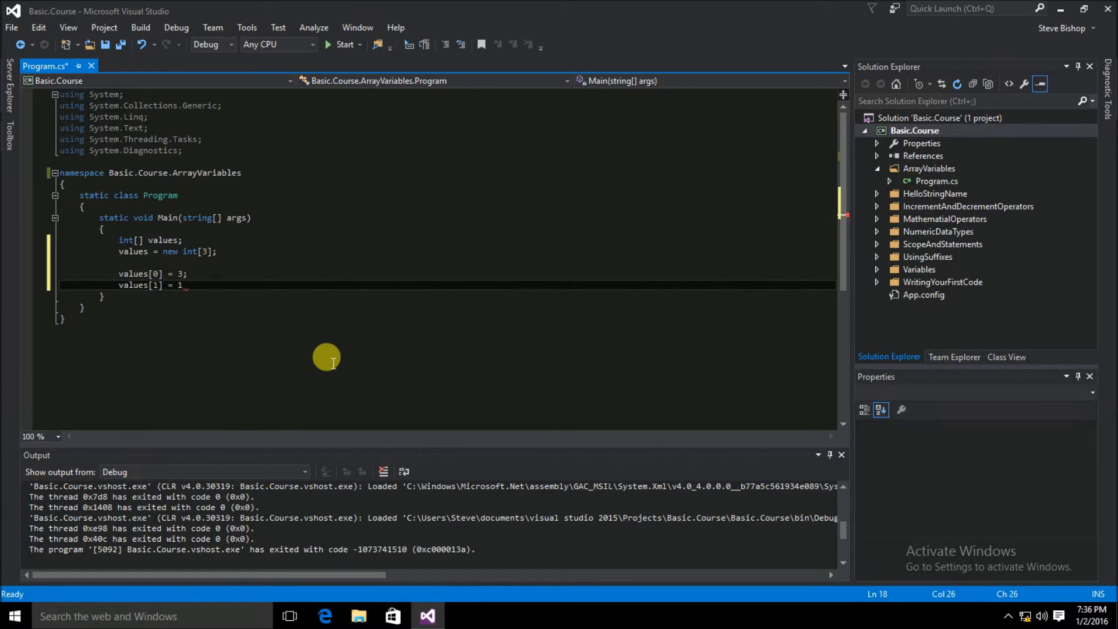
pyautogui.write('3;')
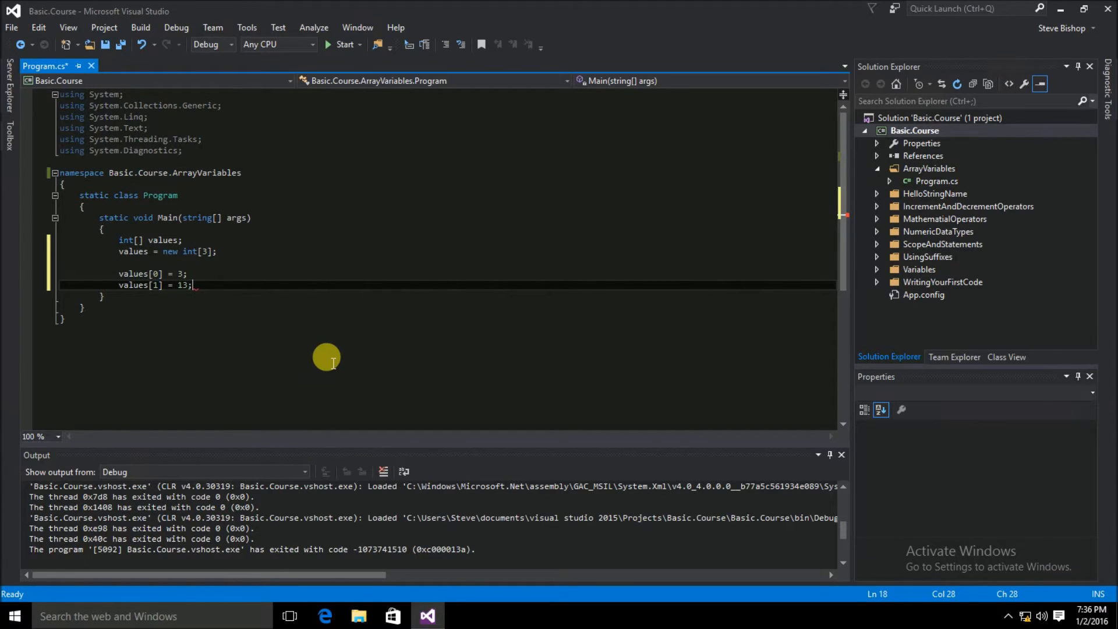
pyautogui.write('values[2] =')
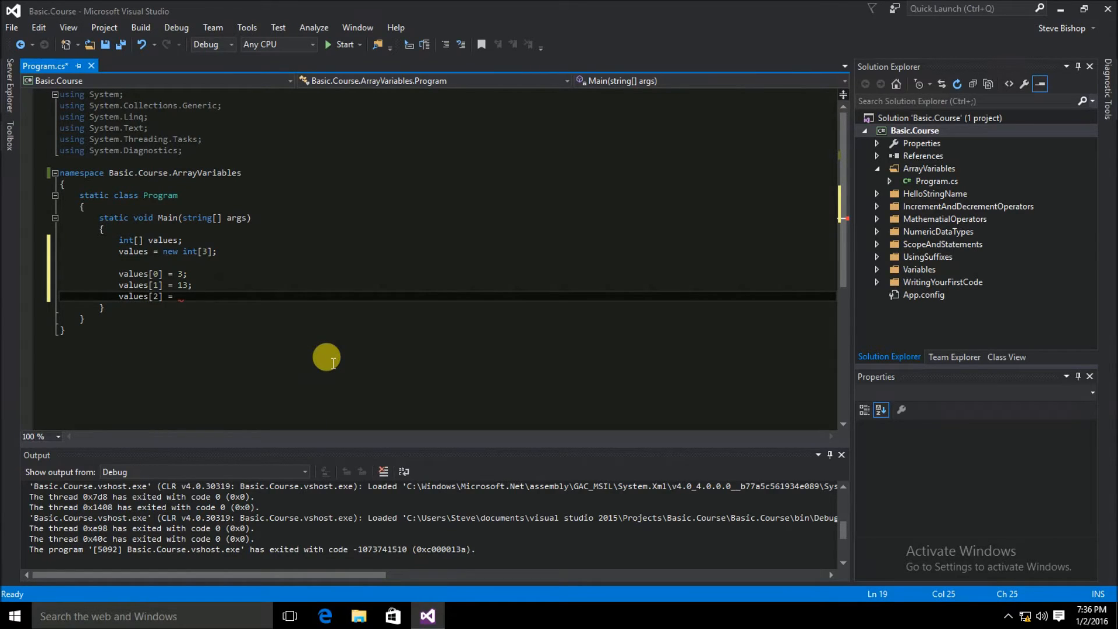
pyautogui.write('34;')
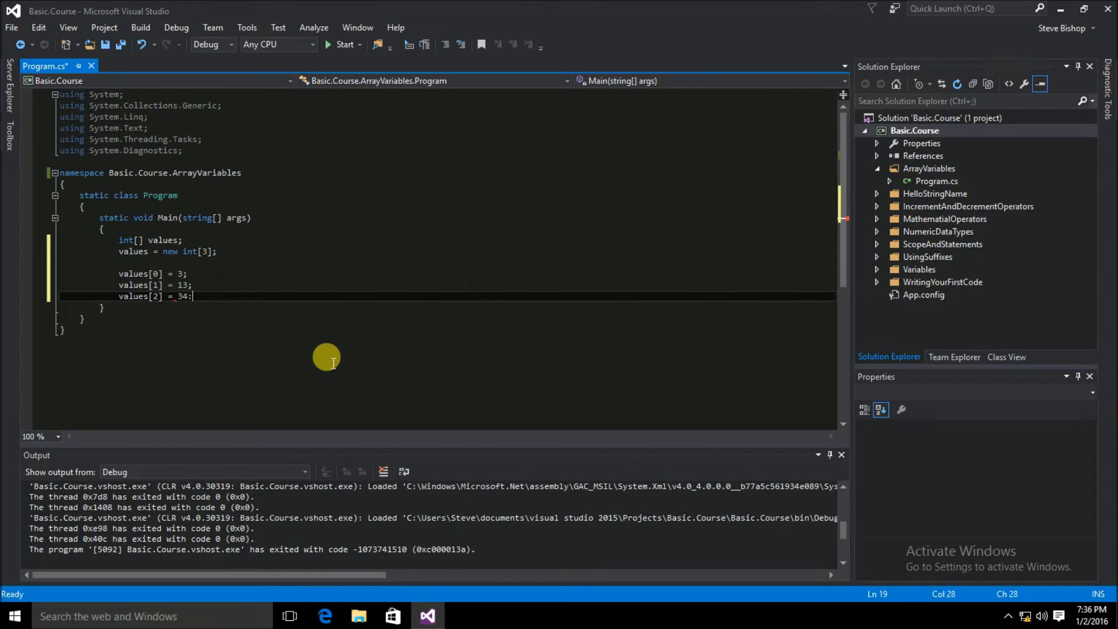
pyautogui.press('Backspace')
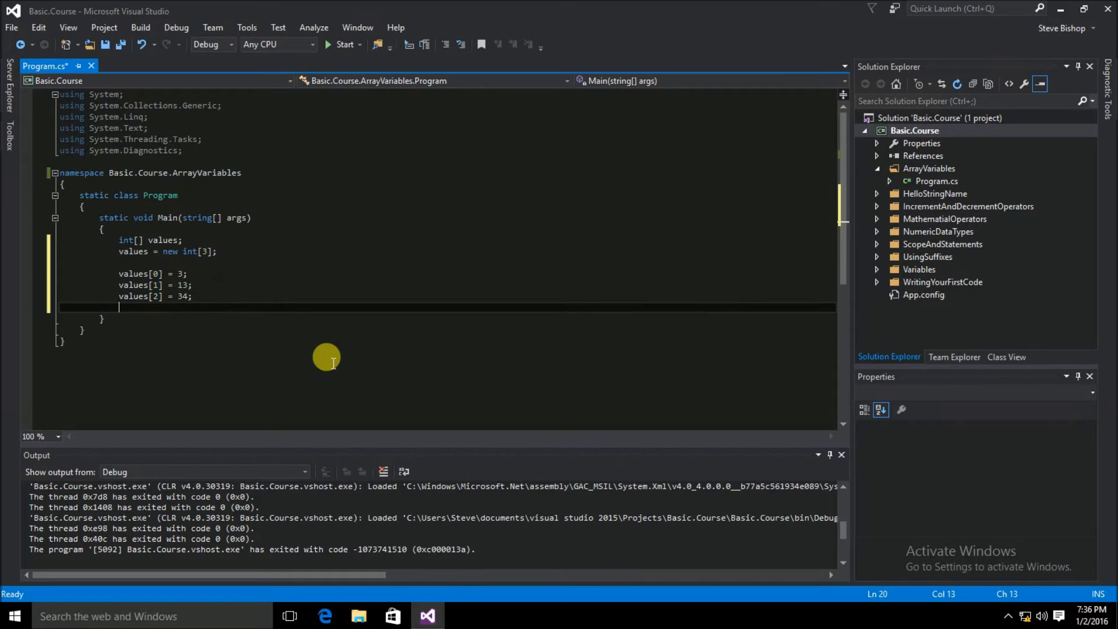
# Add 'values[3] = 45;' below the other three assignments
pyautogui.write('values[]')
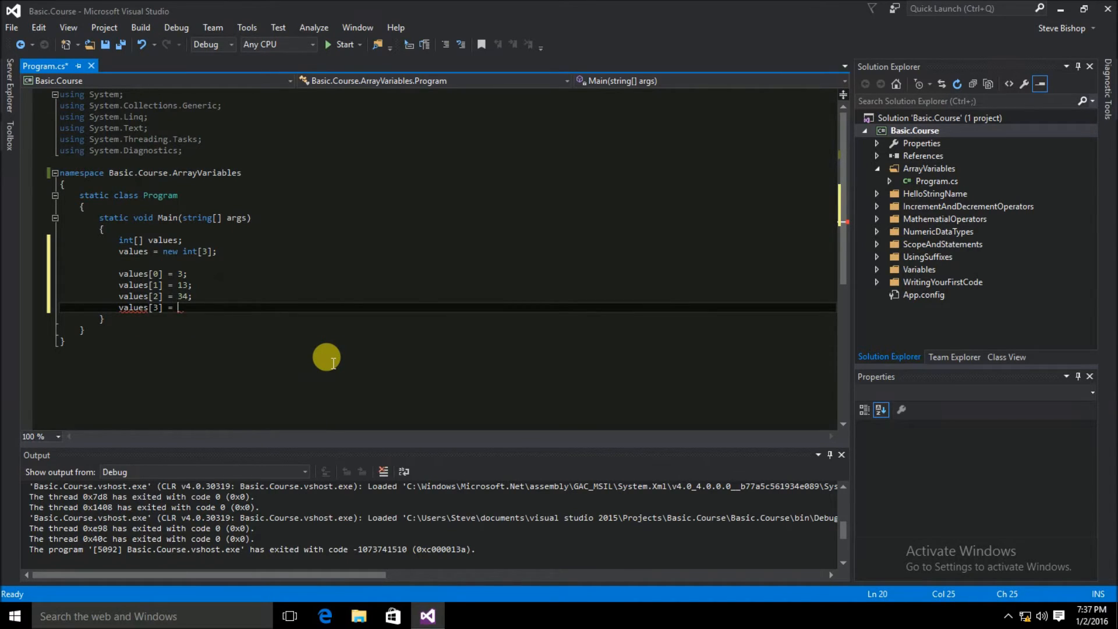
pyautogui.write('45;')
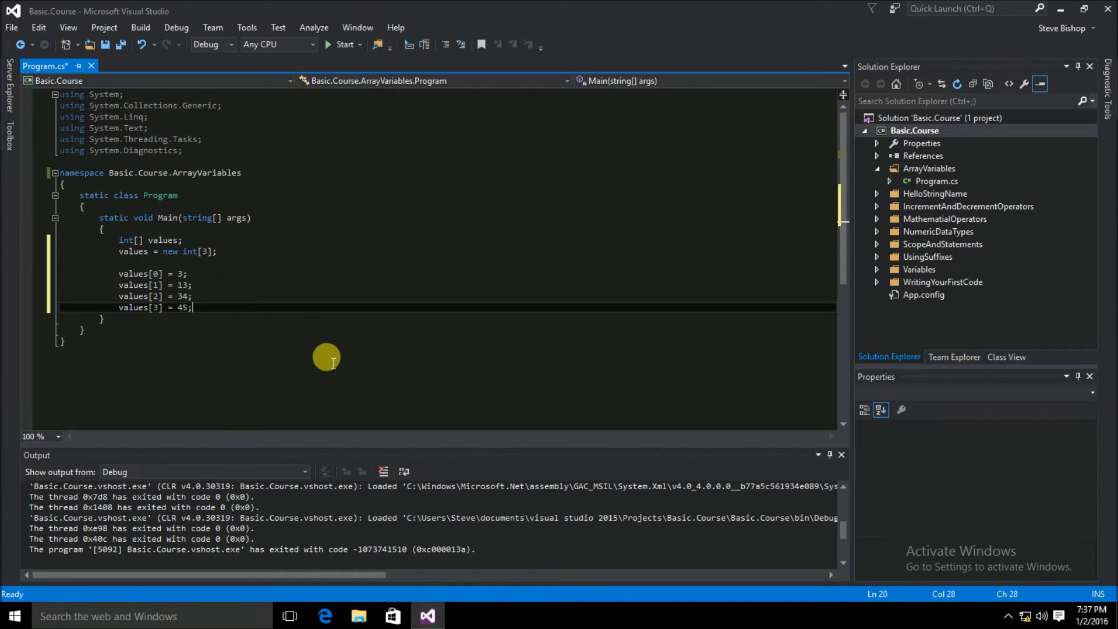
pyautogui.click(121, 44)
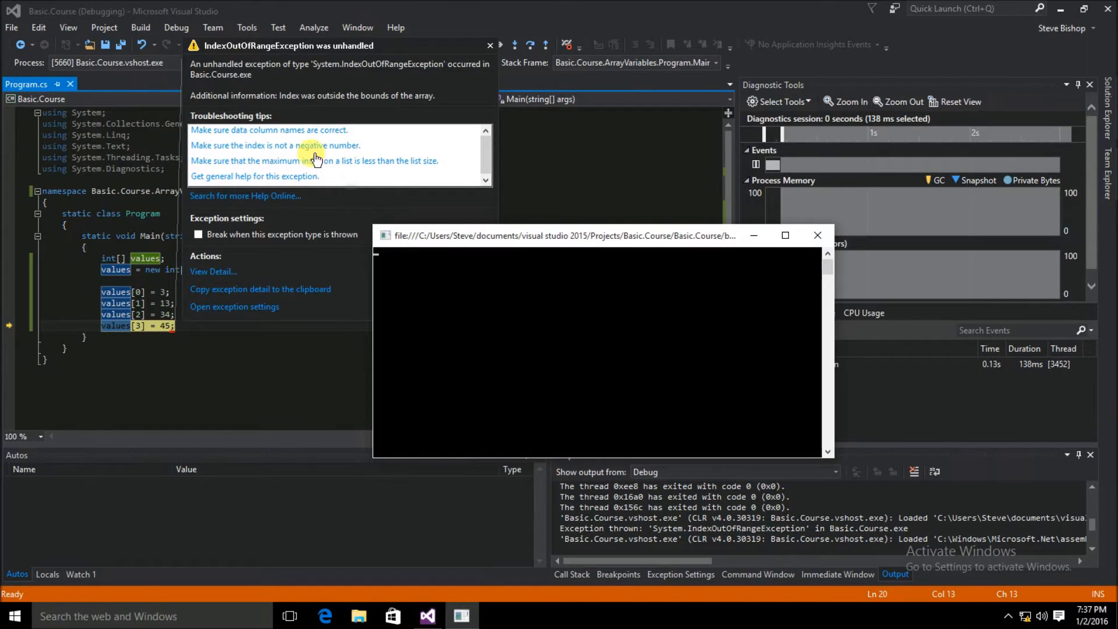
pyautogui.moveTo(278, 56)
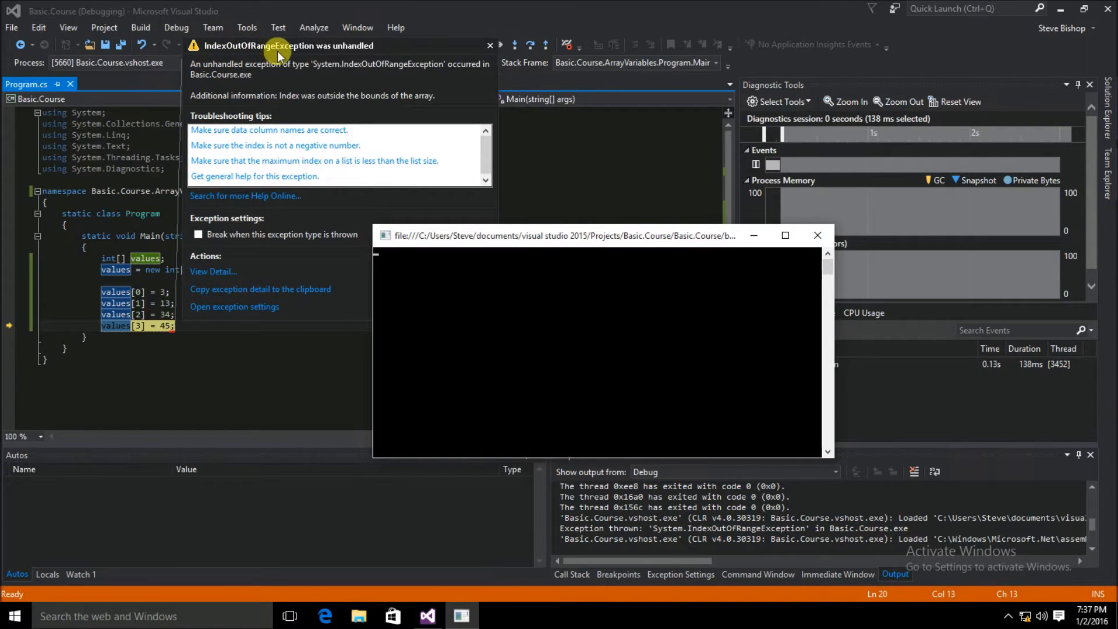
pyautogui.moveTo(203, 64)
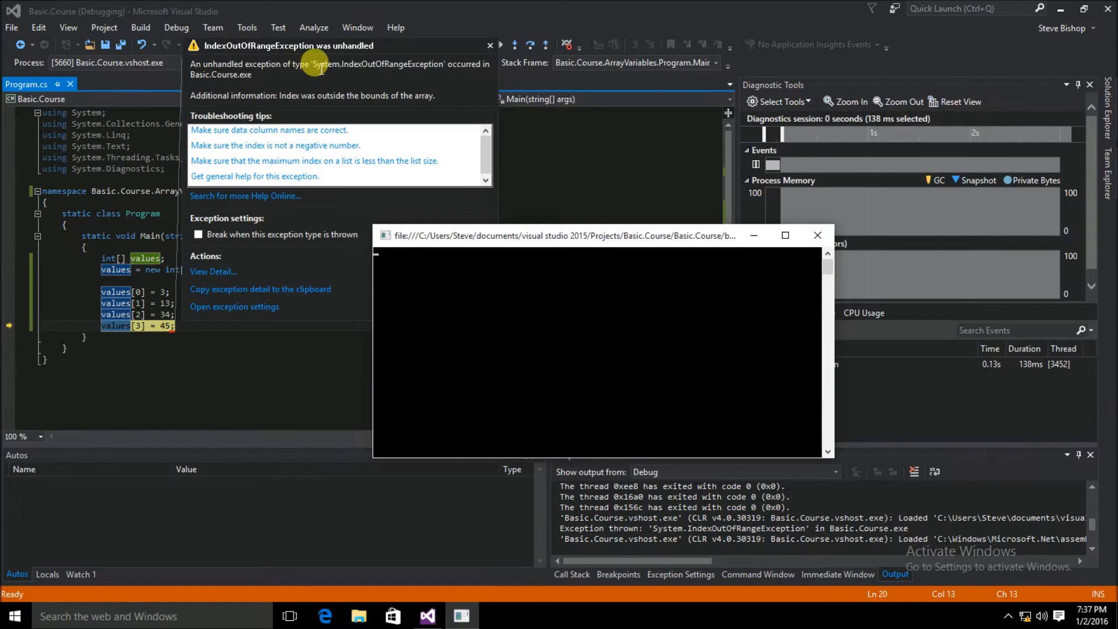
pyautogui.moveTo(141, 347)
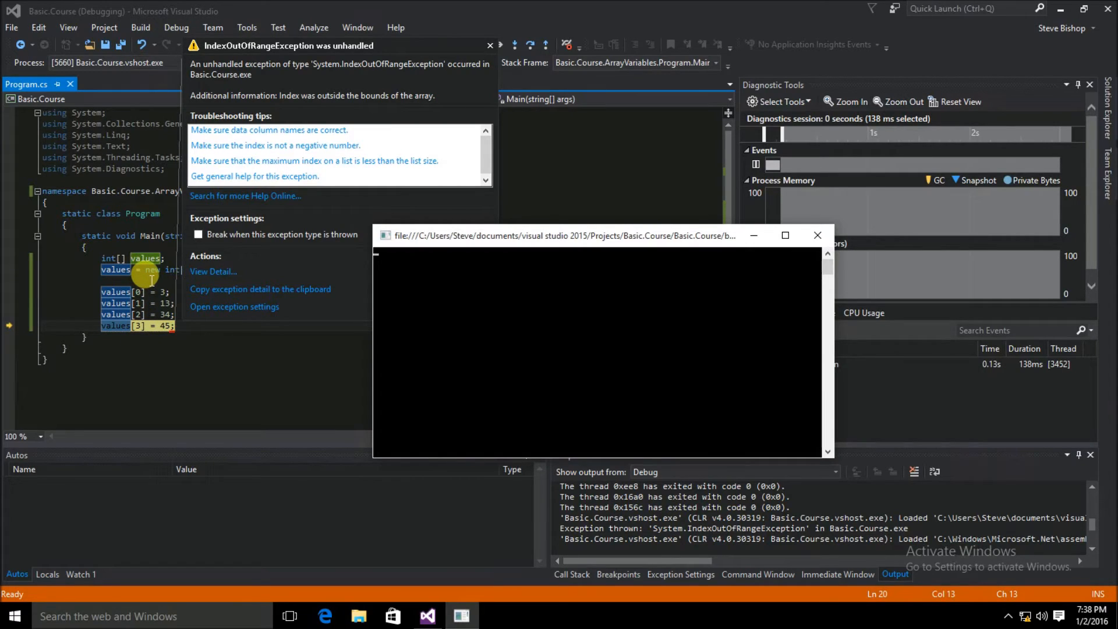
pyautogui.moveTo(769, 273)
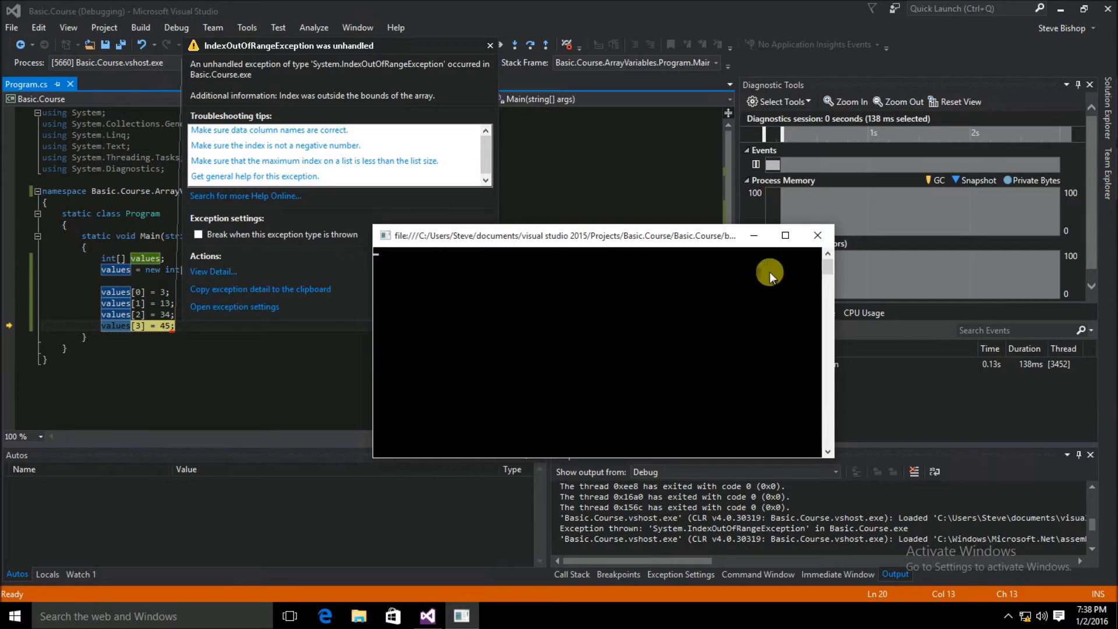
pyautogui.moveTo(818, 235)
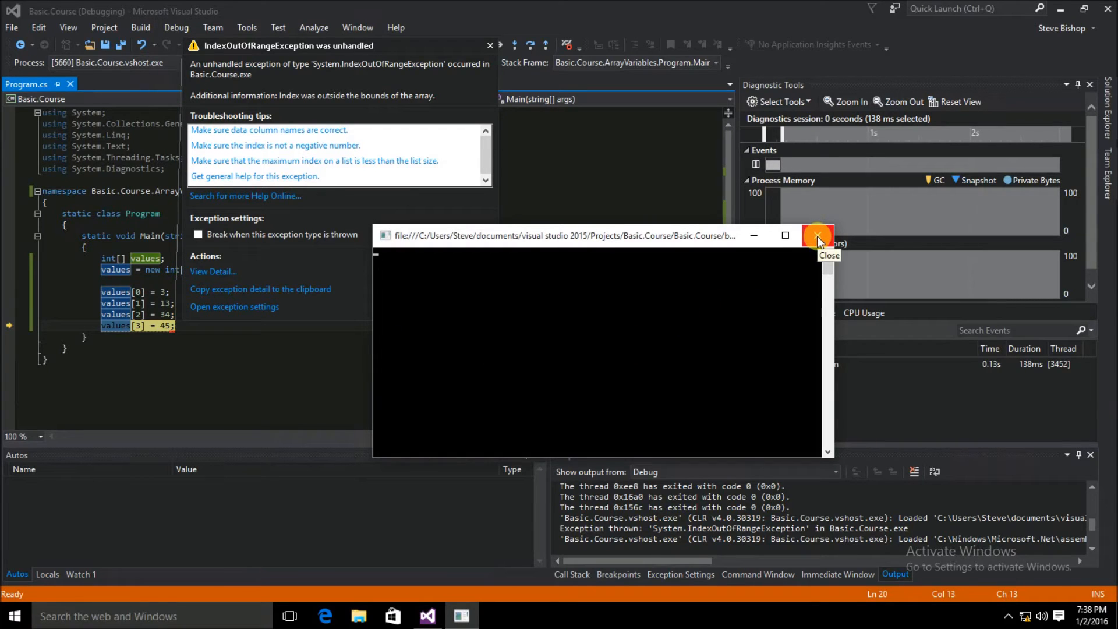
# Stop the failed run and replace the values[3] = 45 line with a Console.WriteLine call
pyautogui.click(817, 235)
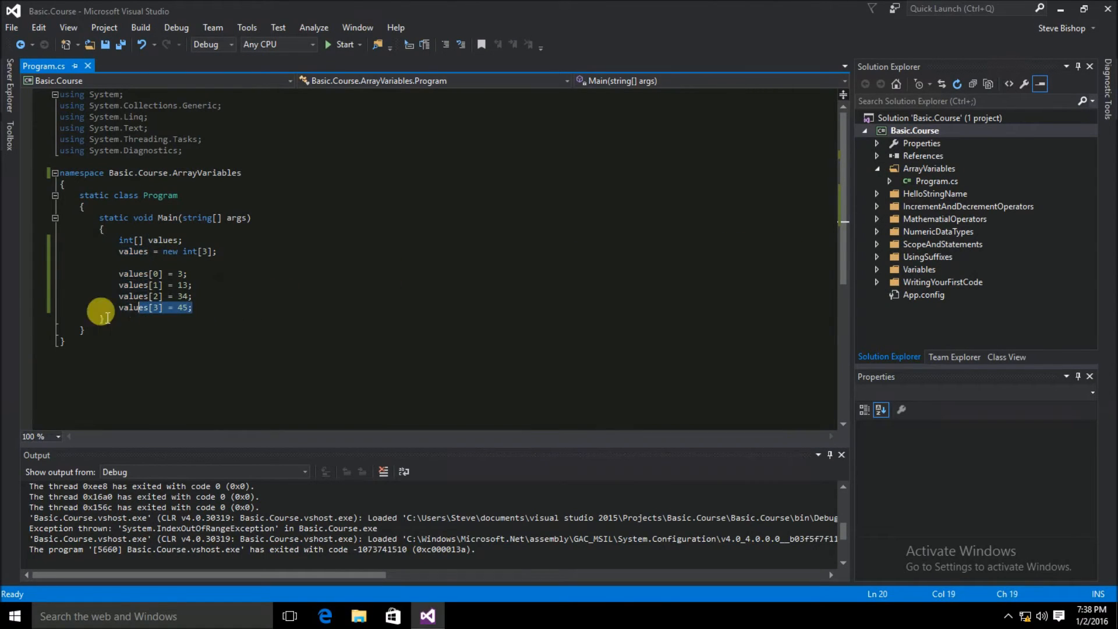
pyautogui.click(41, 307)
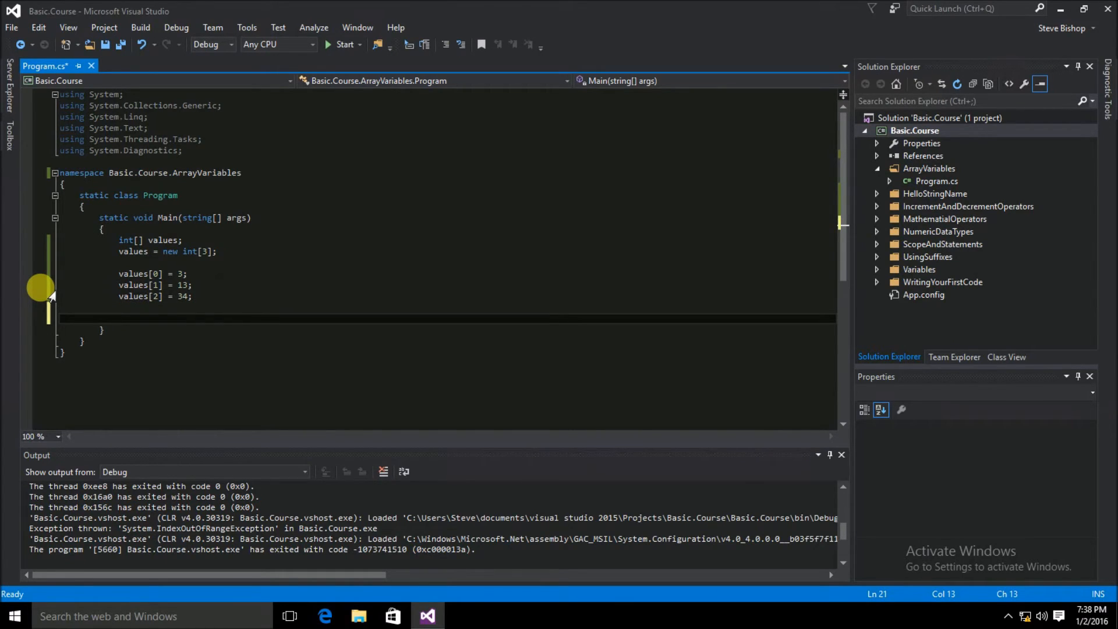
pyautogui.write('Conso')
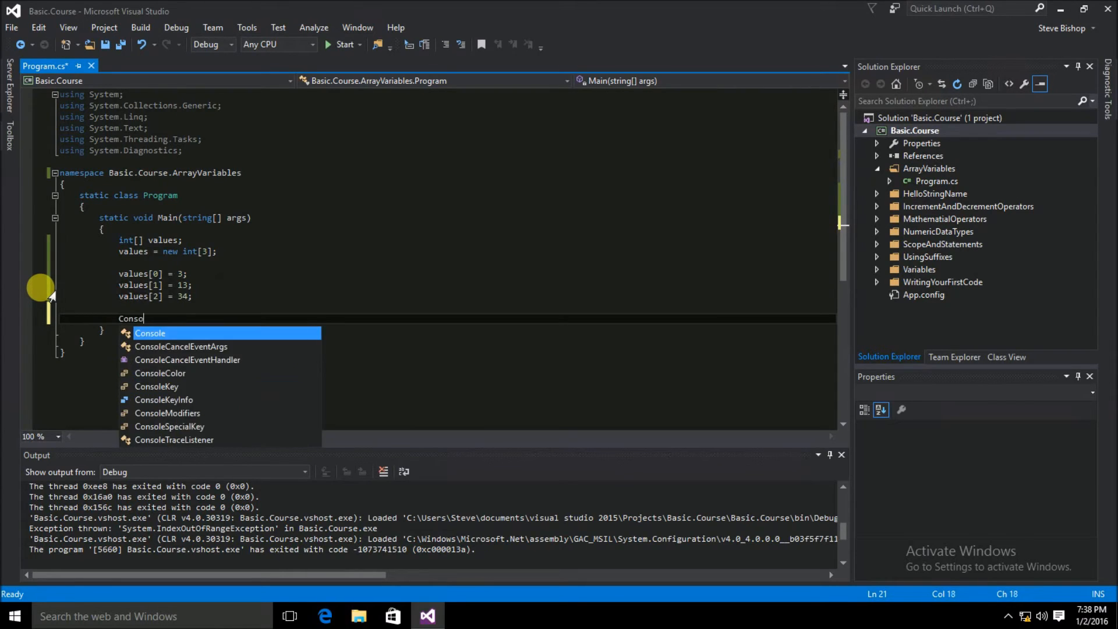
pyautogui.write('.WriteLine(')
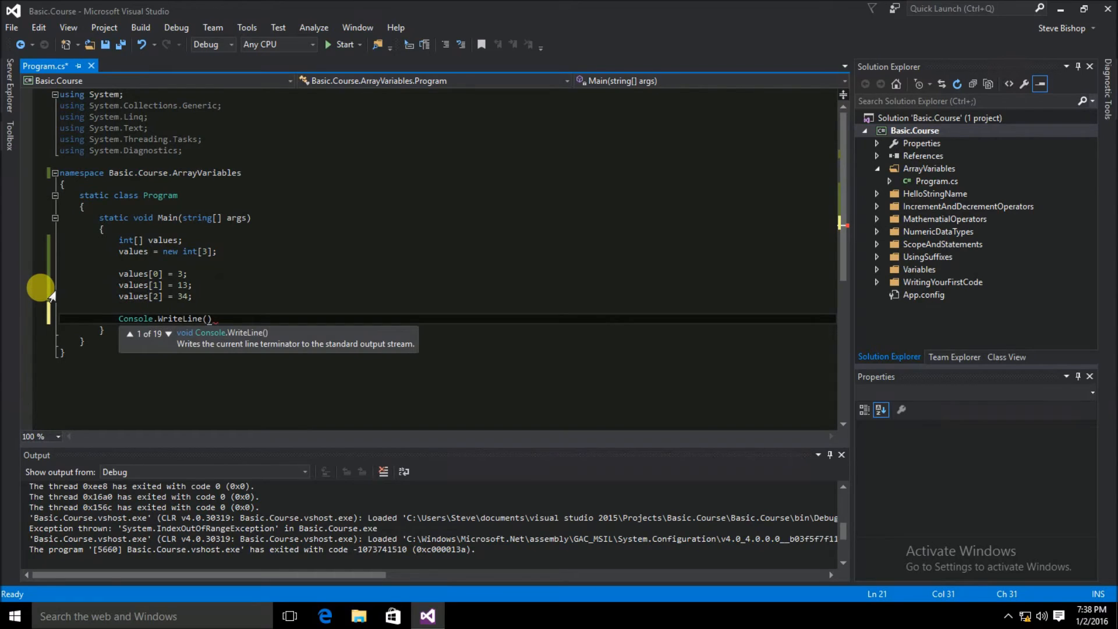
# Print values[0] + values[1] - values[2], then add Console.ReadLine()
pyautogui.write('values')
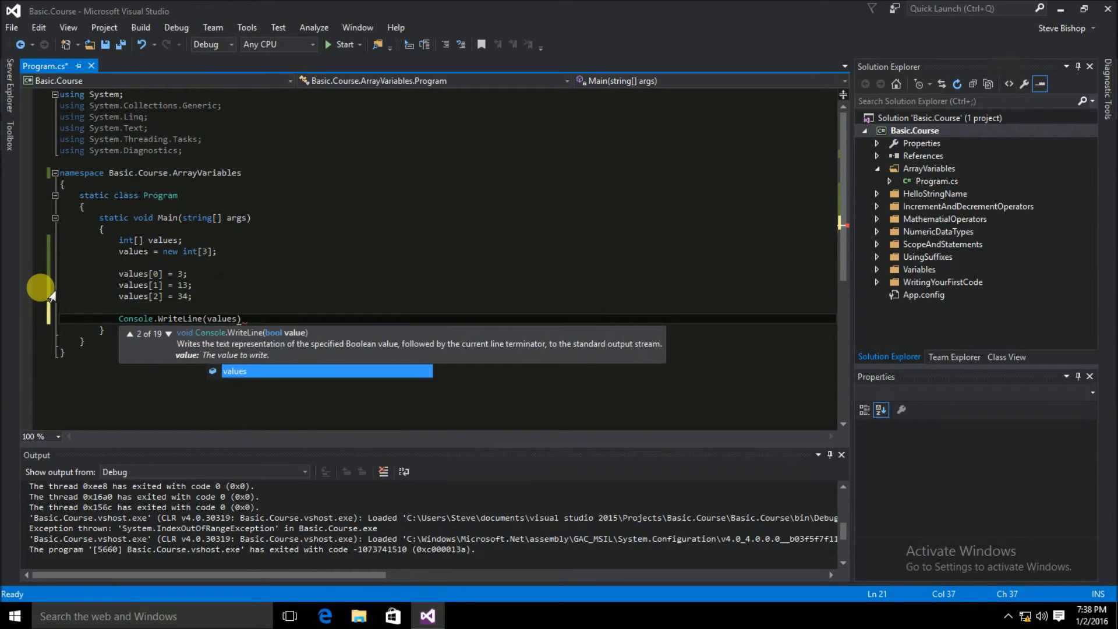
pyautogui.write('[')
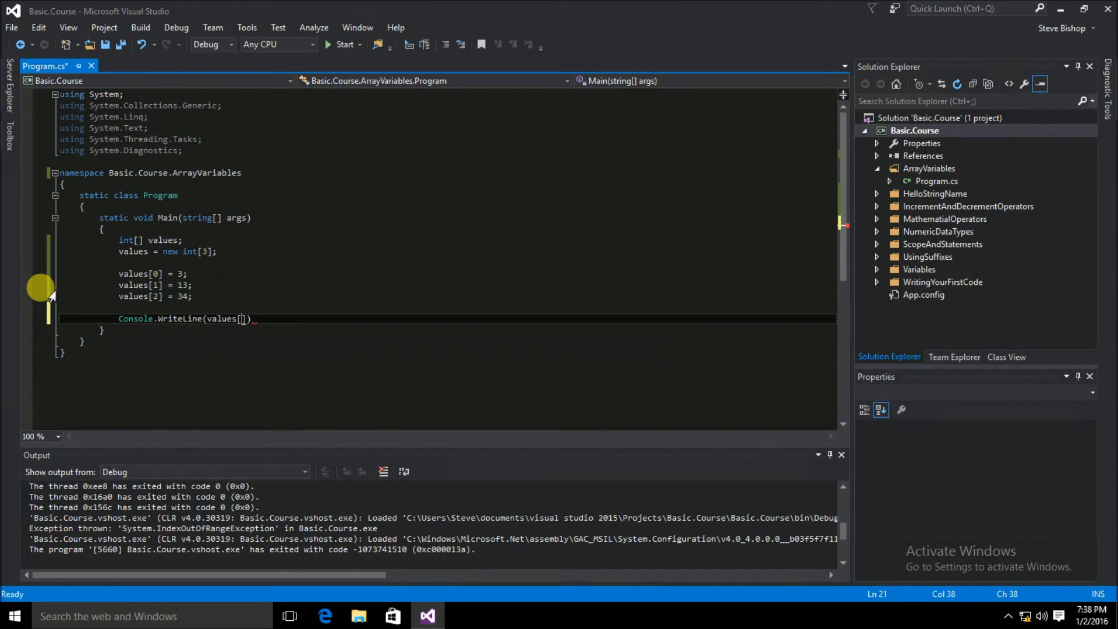
pyautogui.write('0]')
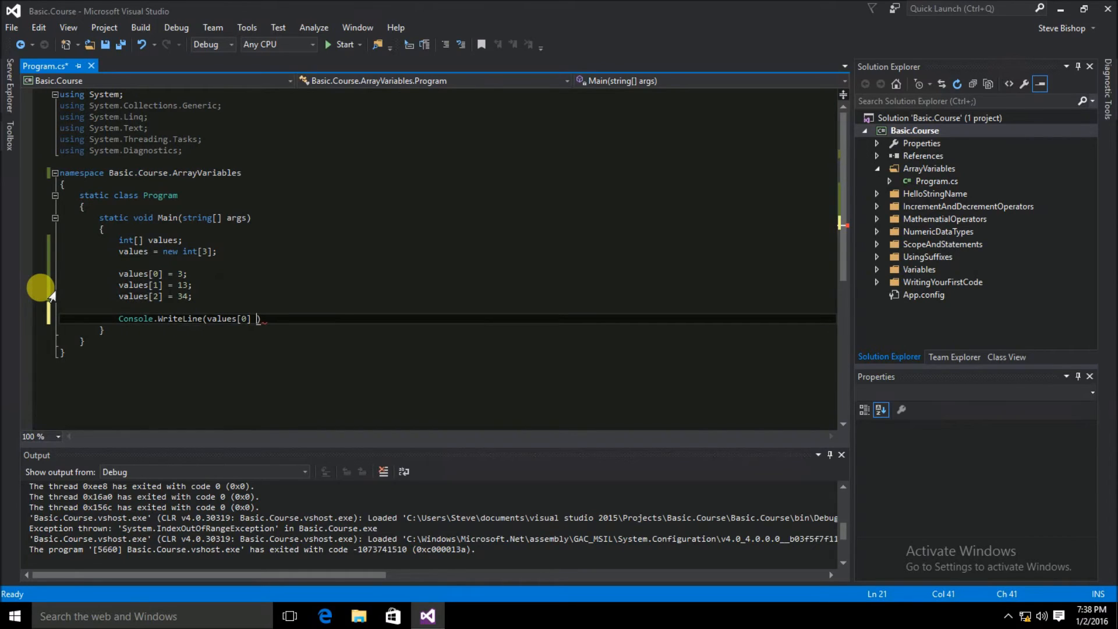
pyautogui.write('+ values[1')
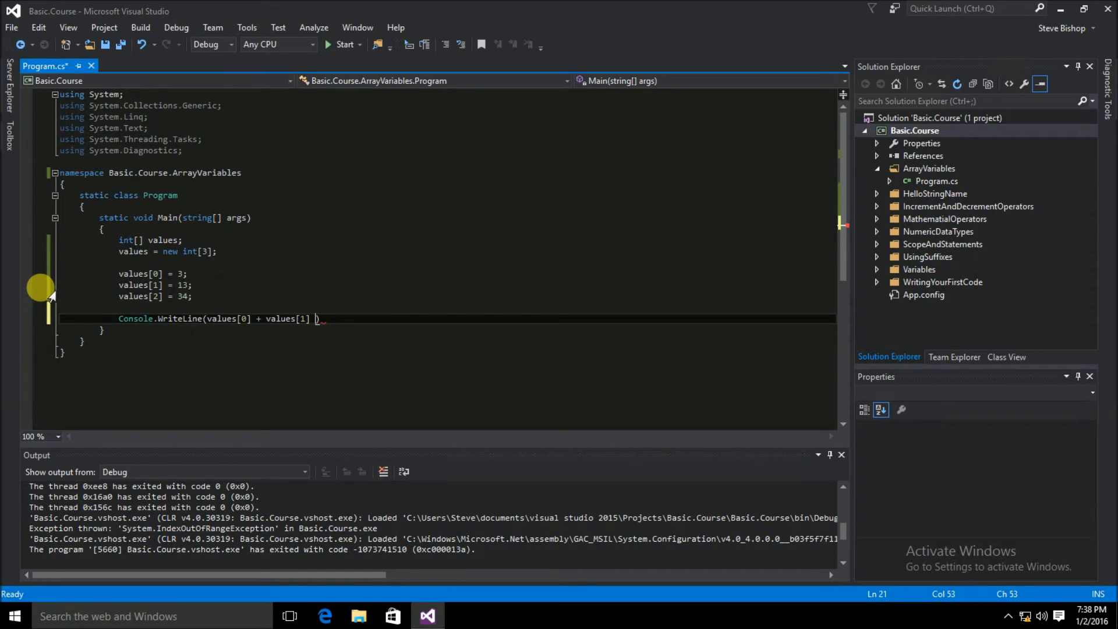
pyautogui.write('- values[2')
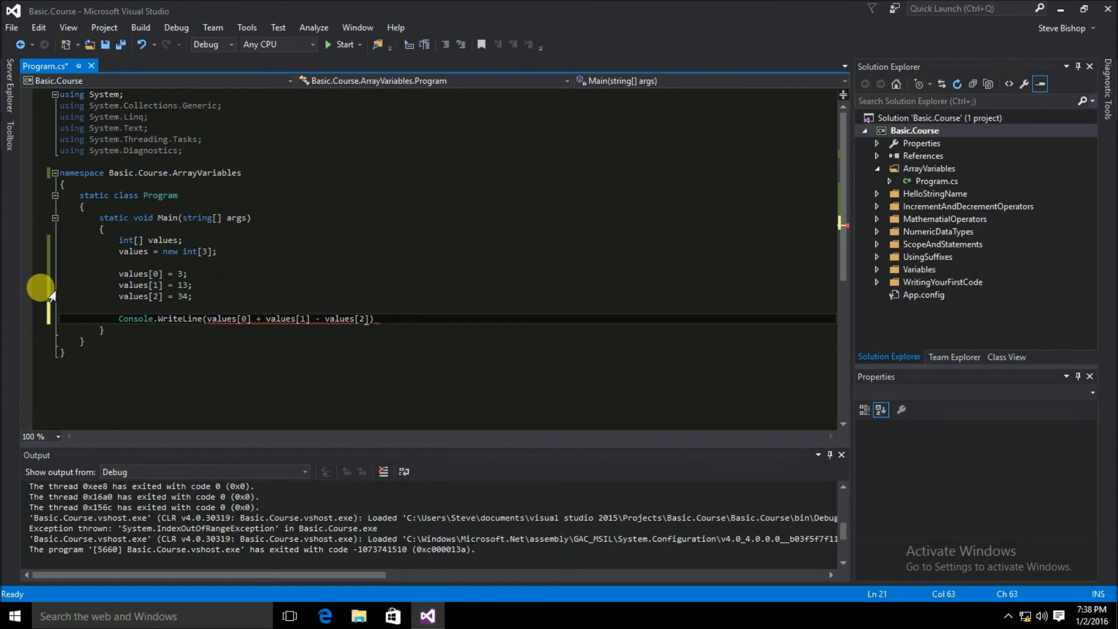
pyautogui.write(';')
pyautogui.write('Console.ReadLine')
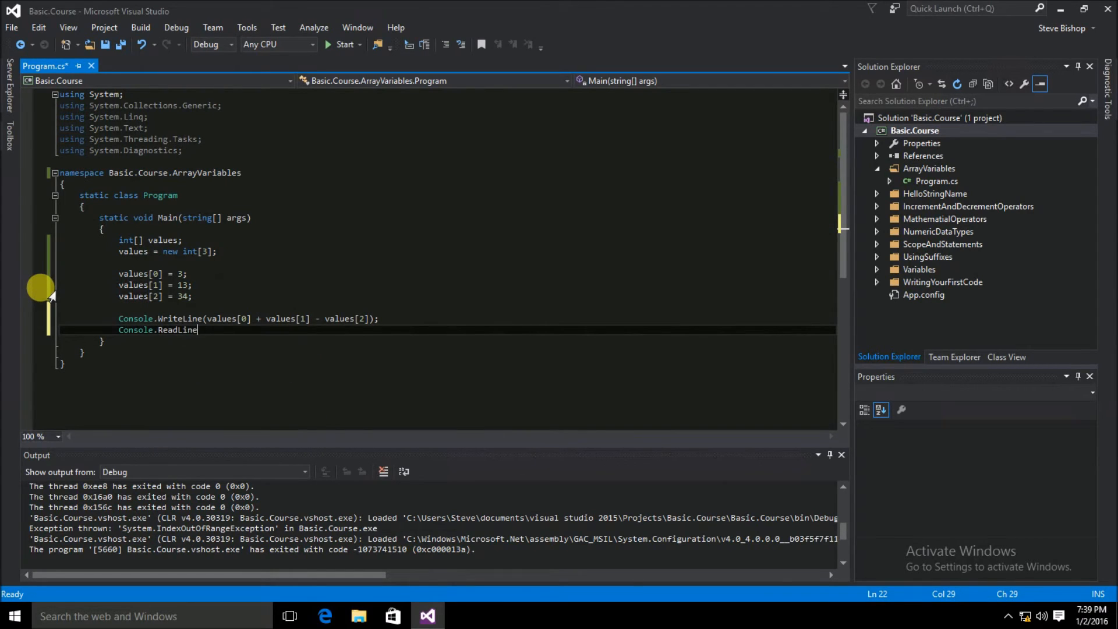
pyautogui.write('();')
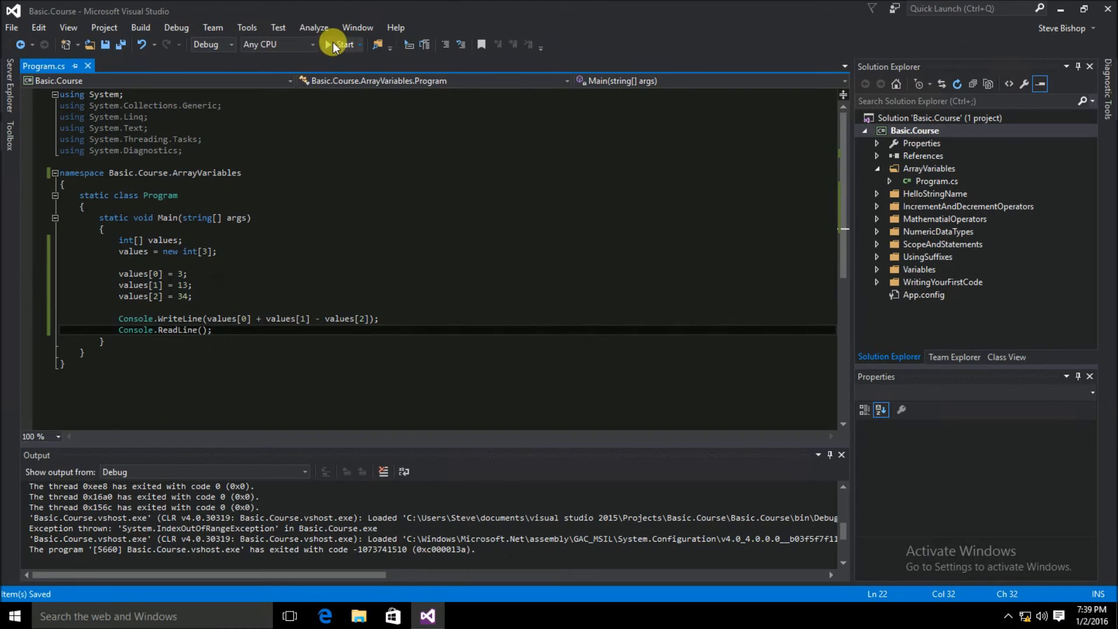
# Run the program and check that the console shows -18
pyautogui.click(341, 44)
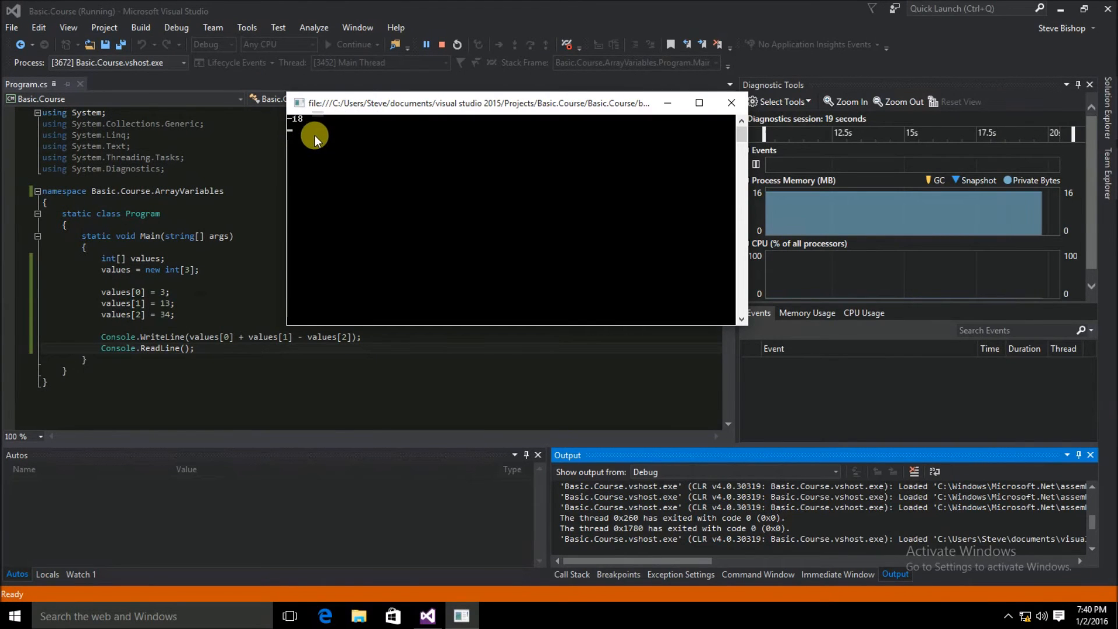
pyautogui.moveTo(198, 355)
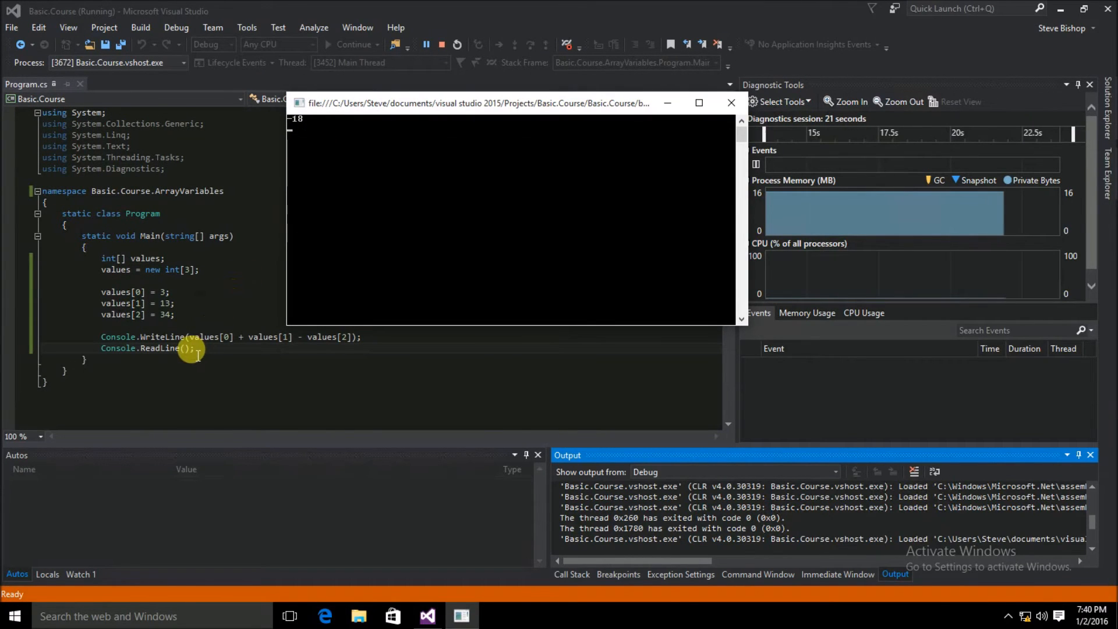
pyautogui.moveTo(174, 303)
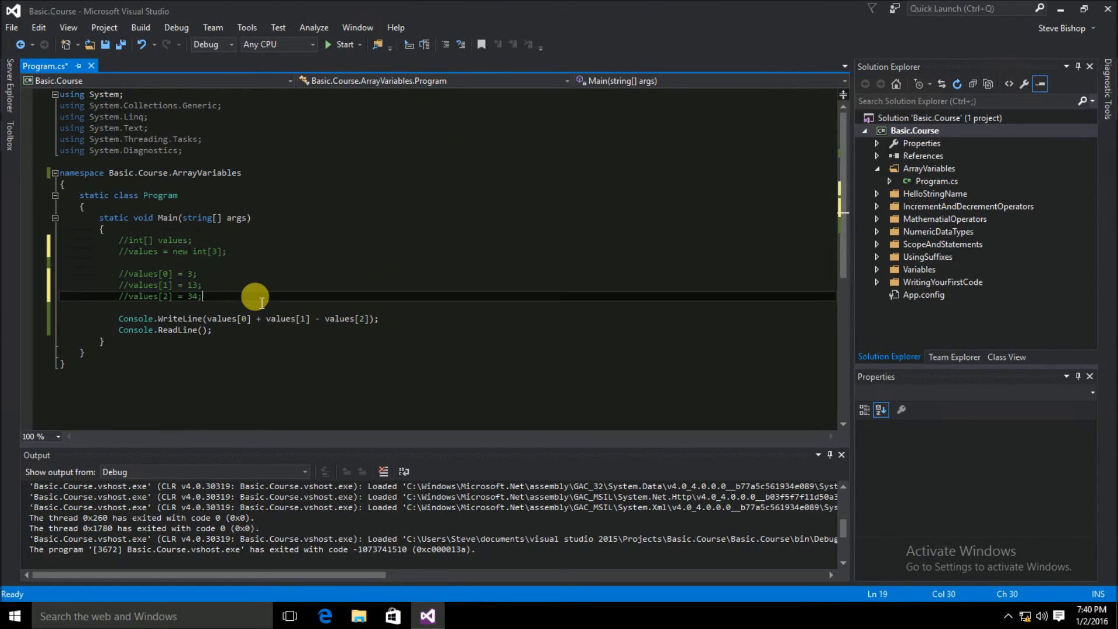
# Below the commented code, declare 'int[] values = new int[3] { 2, 15, 23 };'
pyautogui.press('enter')
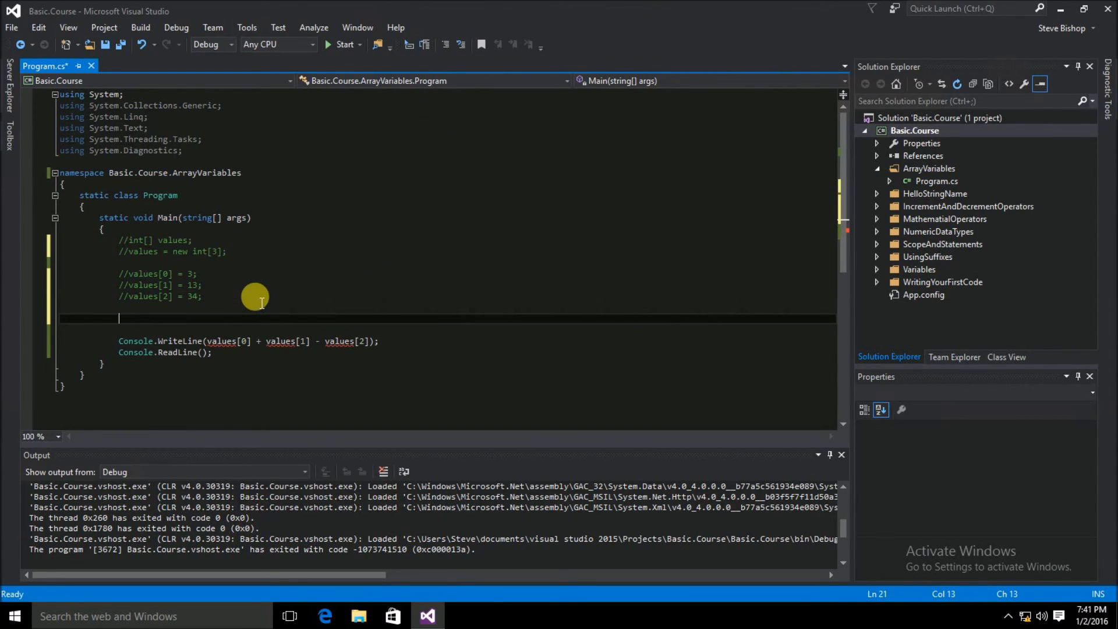
pyautogui.write('int[] values = new int[')
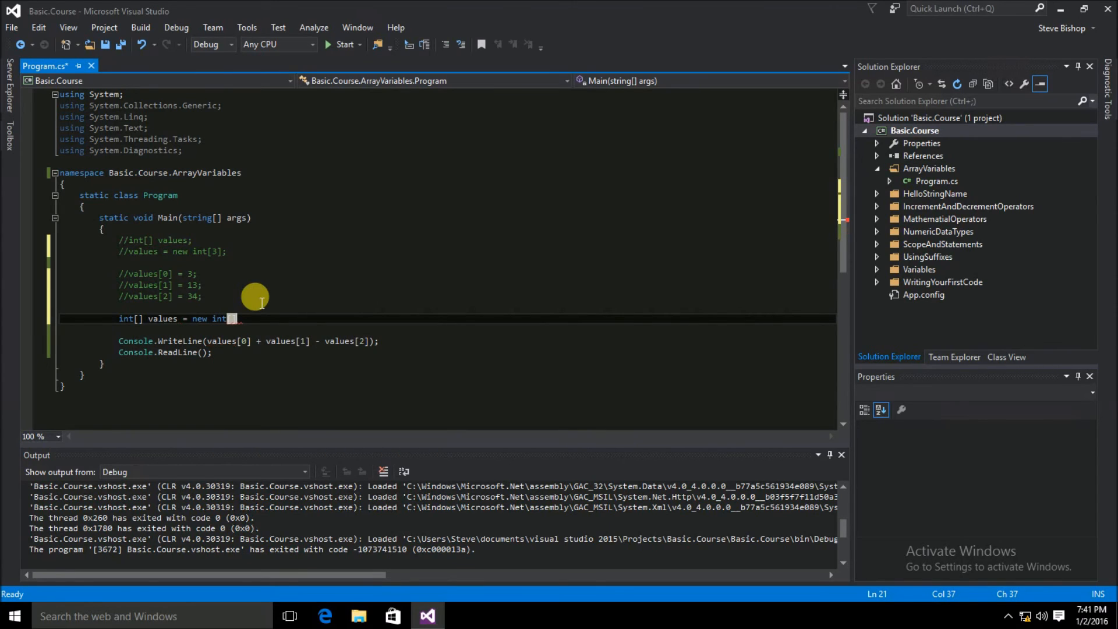
pyautogui.write('3')
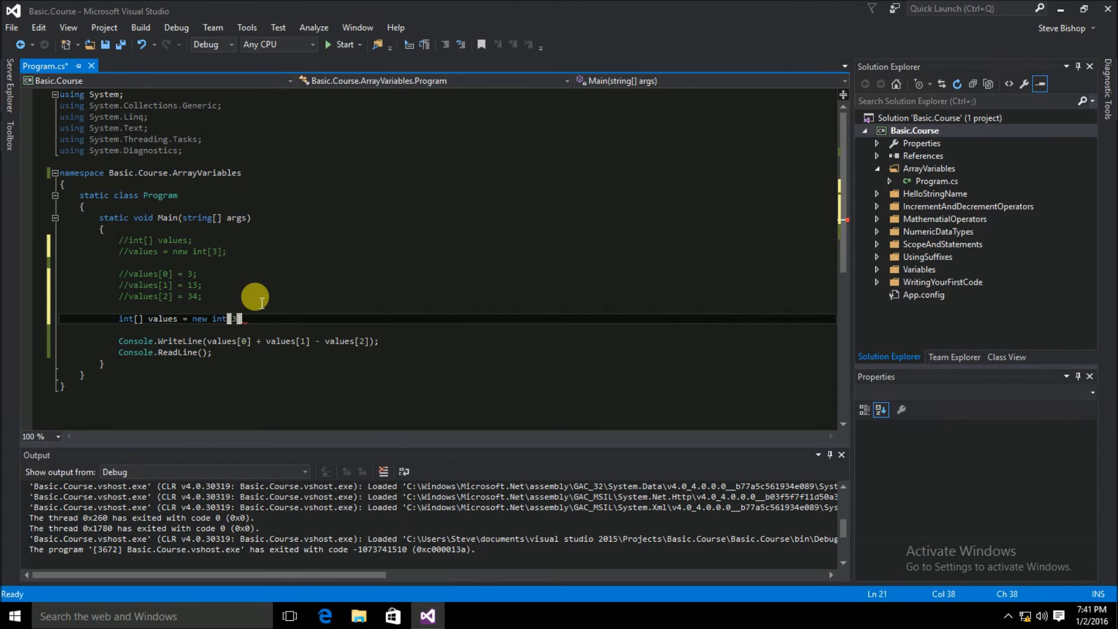
pyautogui.write('{}')
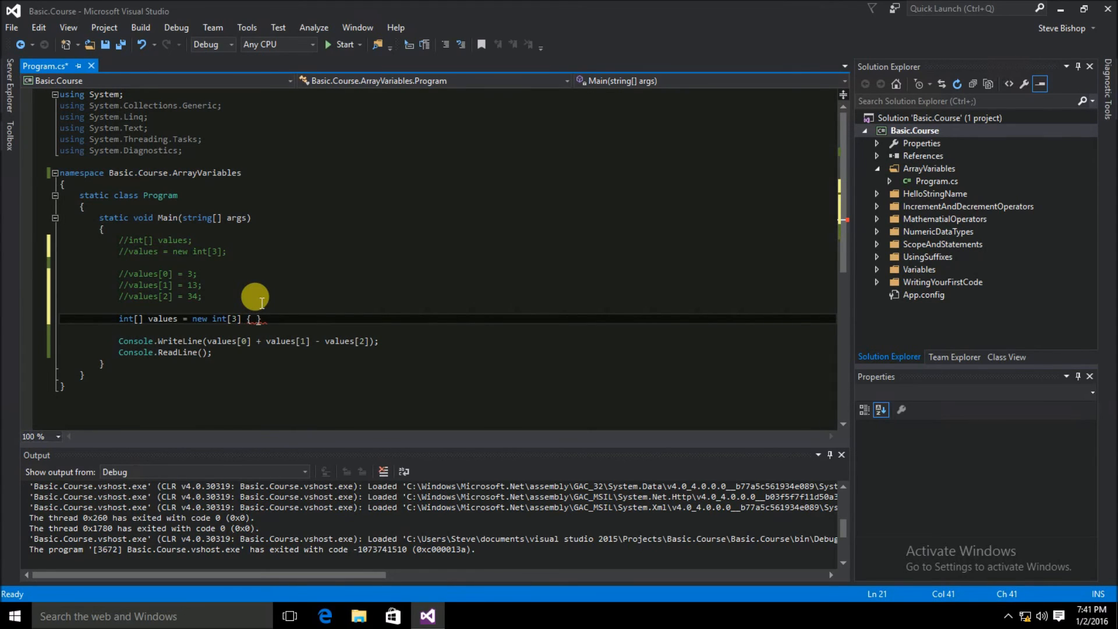
pyautogui.write('2')
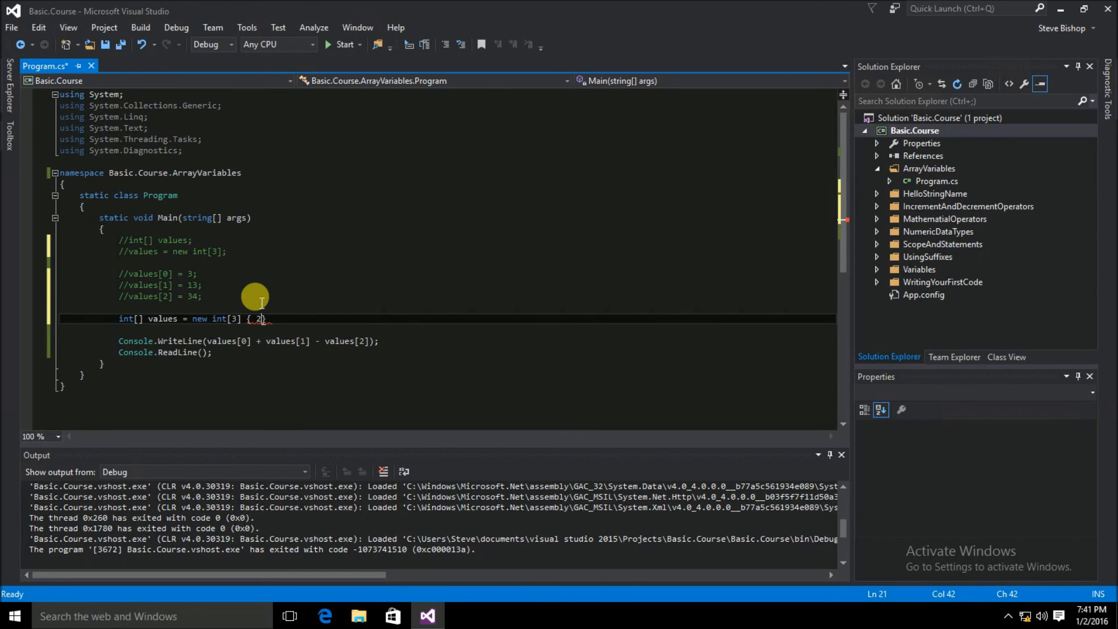
pyautogui.write(',')
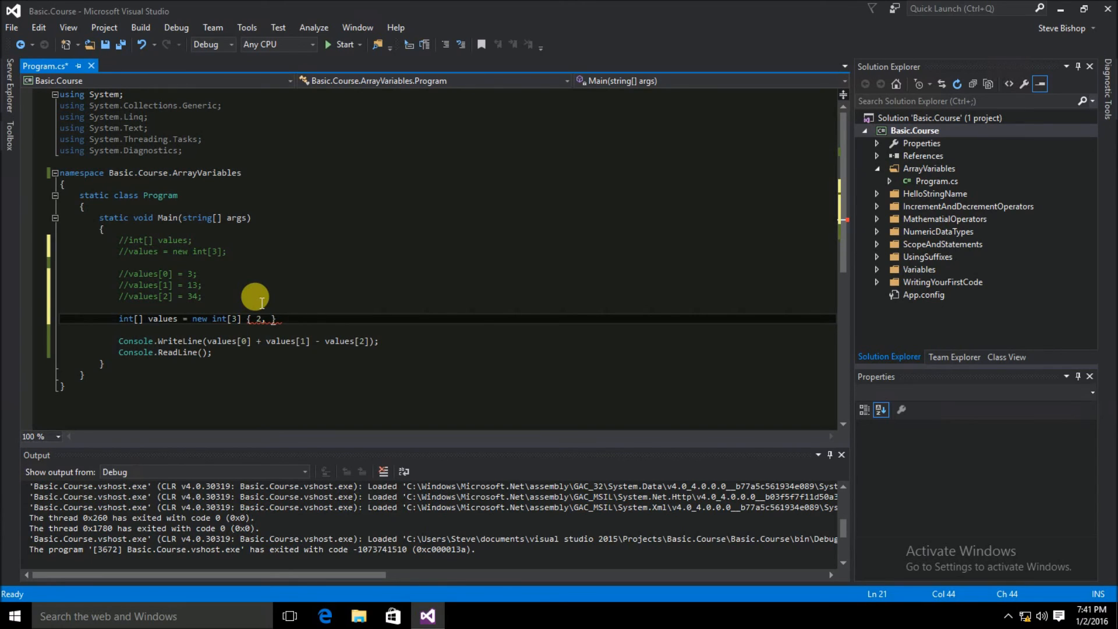
pyautogui.write('15,')
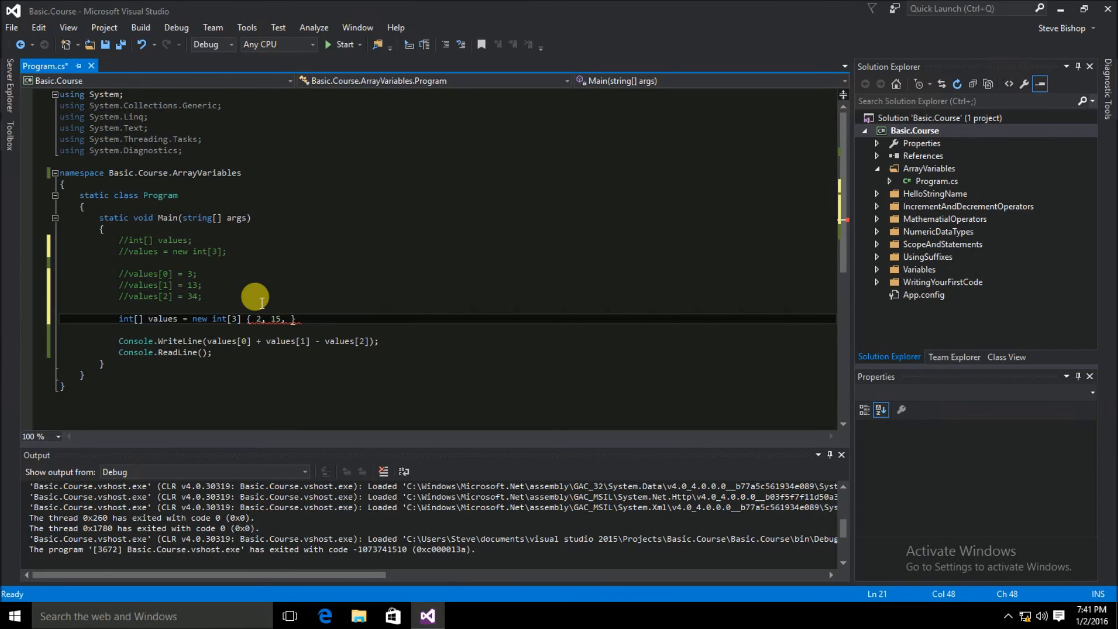
pyautogui.write('23')
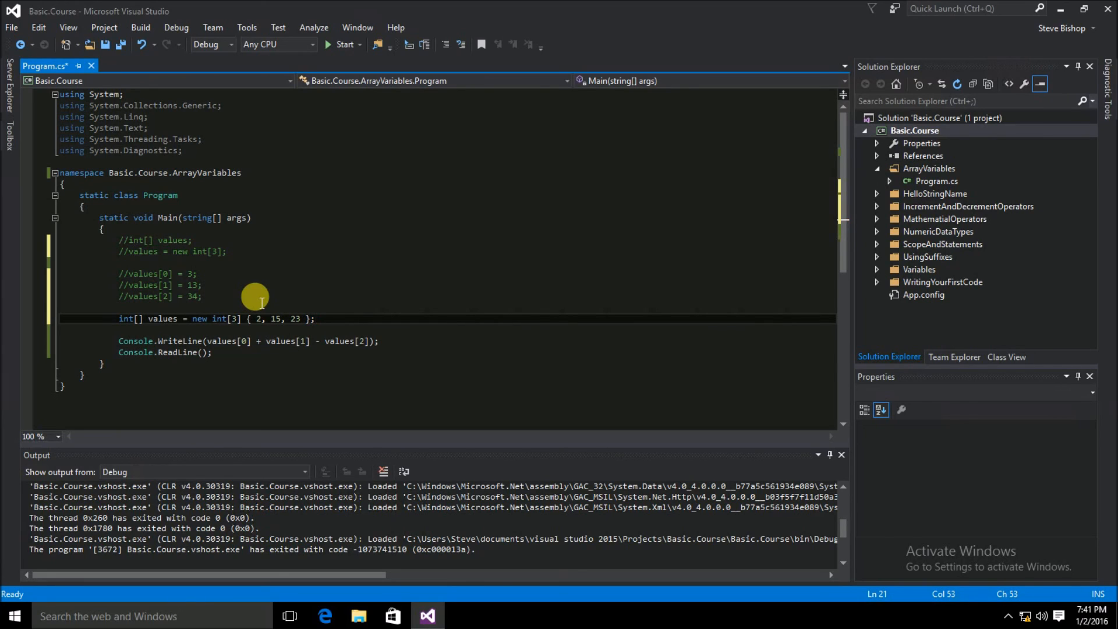
pyautogui.moveTo(119, 44)
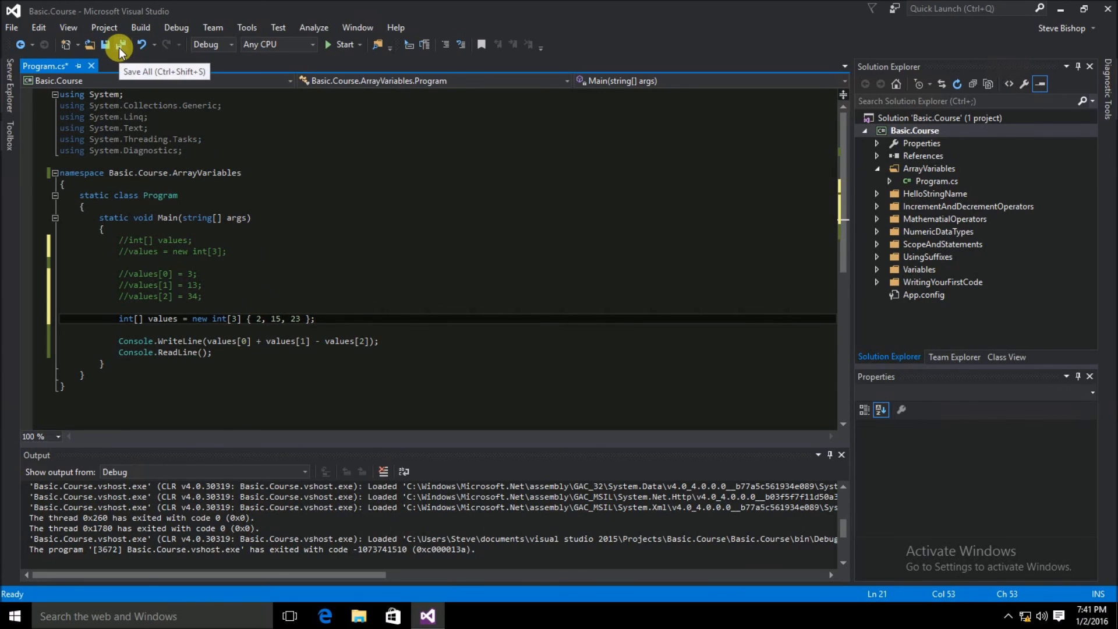
# Save all files and run the program, which prints -6
pyautogui.click(118, 45)
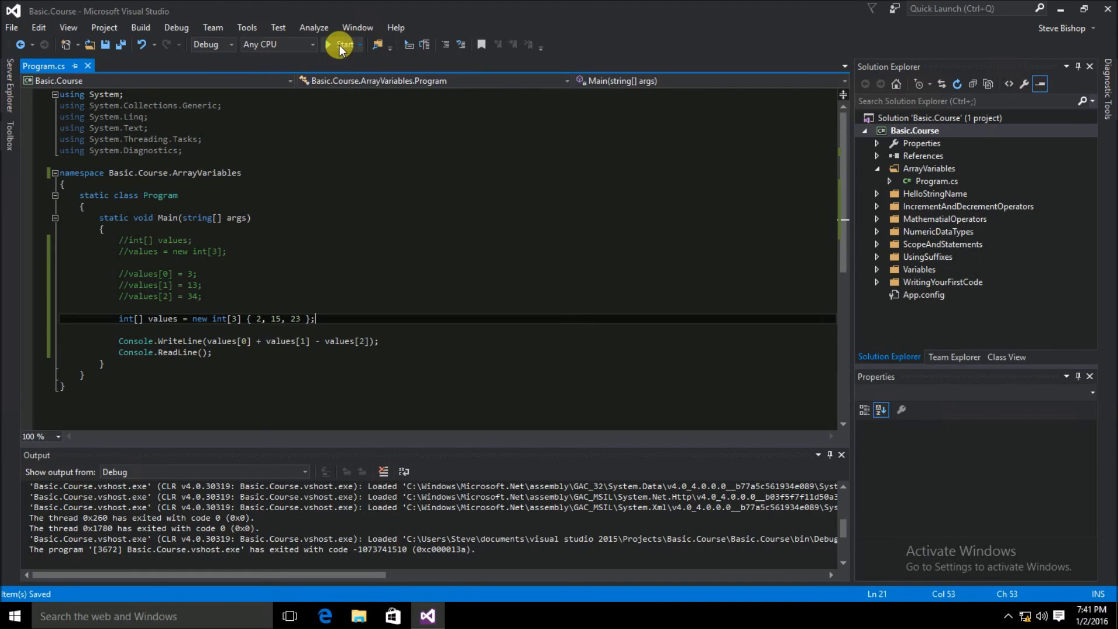
pyautogui.click(340, 44)
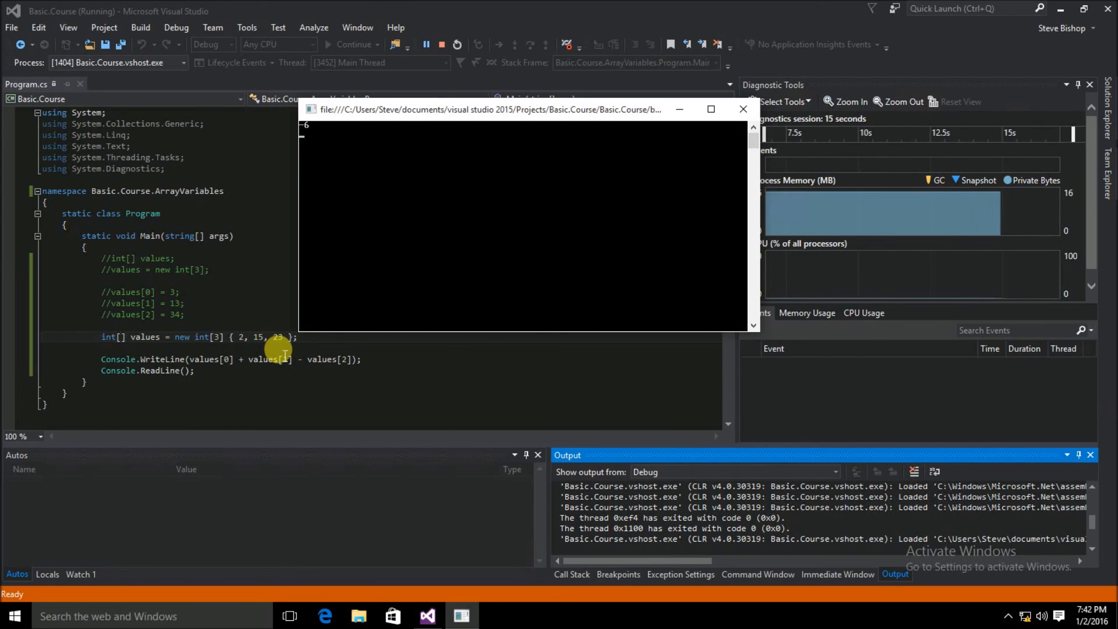
pyautogui.moveTo(325, 137)
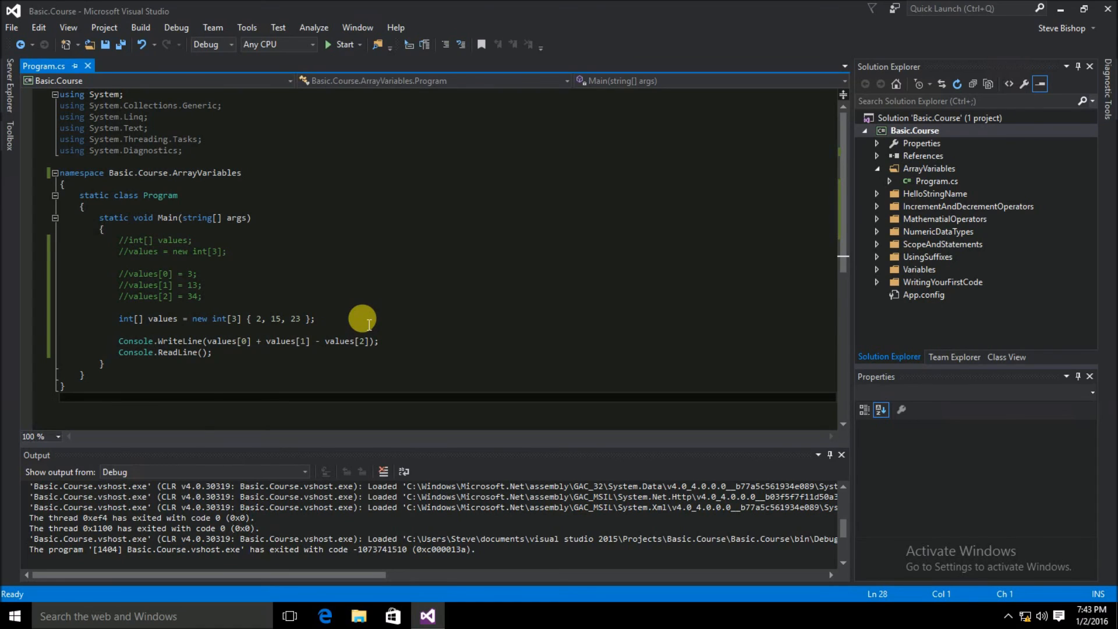
pyautogui.moveTo(371, 317)
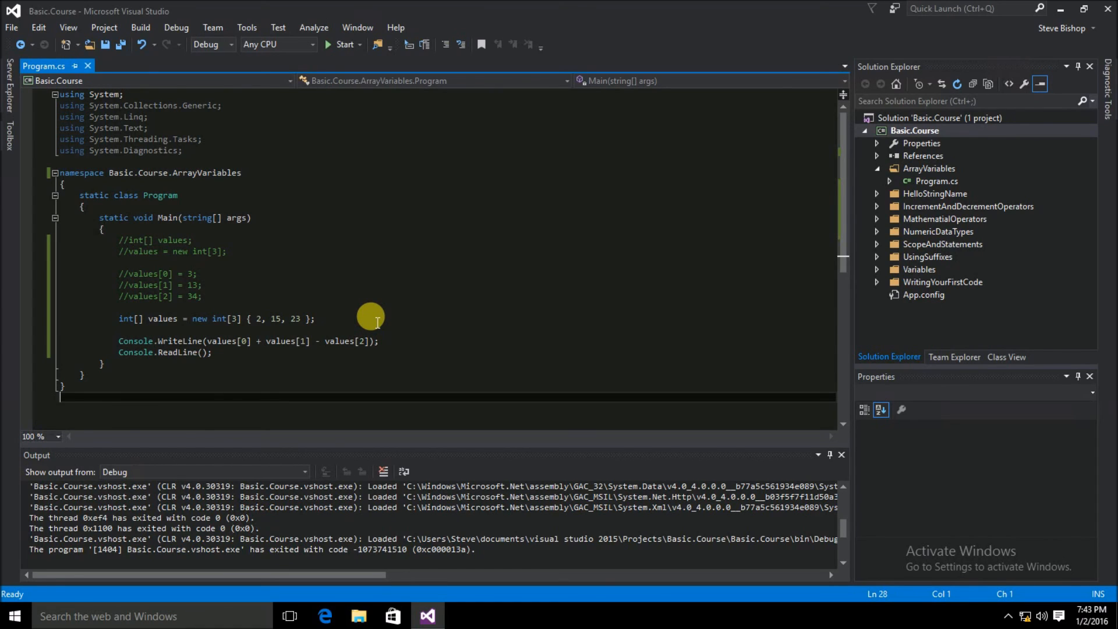